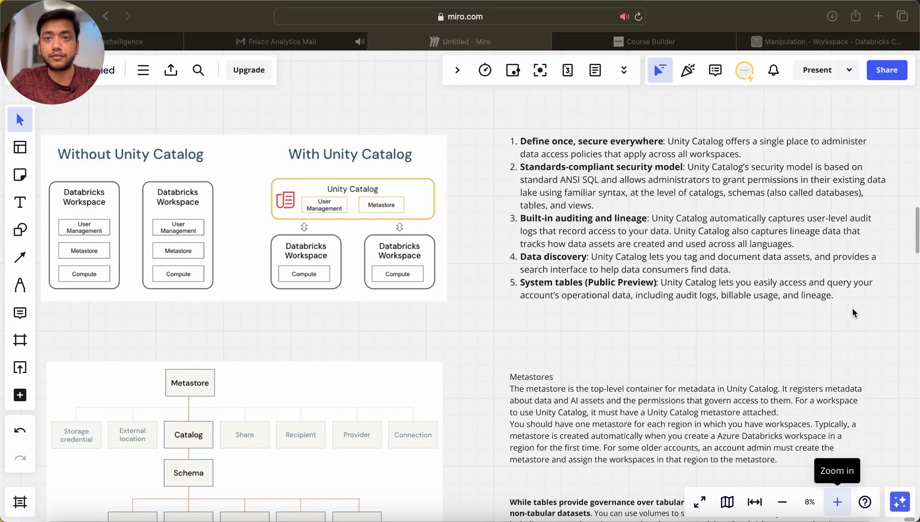
Bring up the Zero to Hero course outline and scroll to the Unity Catalog chapter's lessons.
click(643, 41)
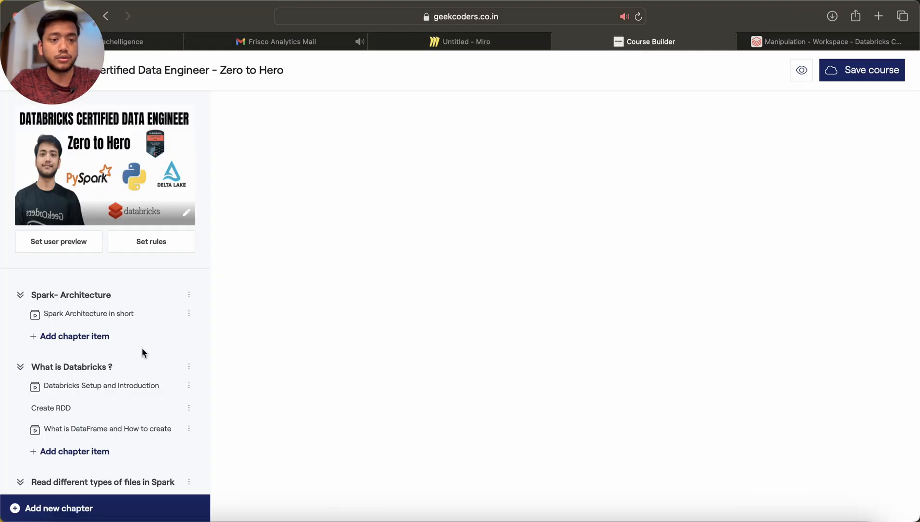
scroll(down, 3)
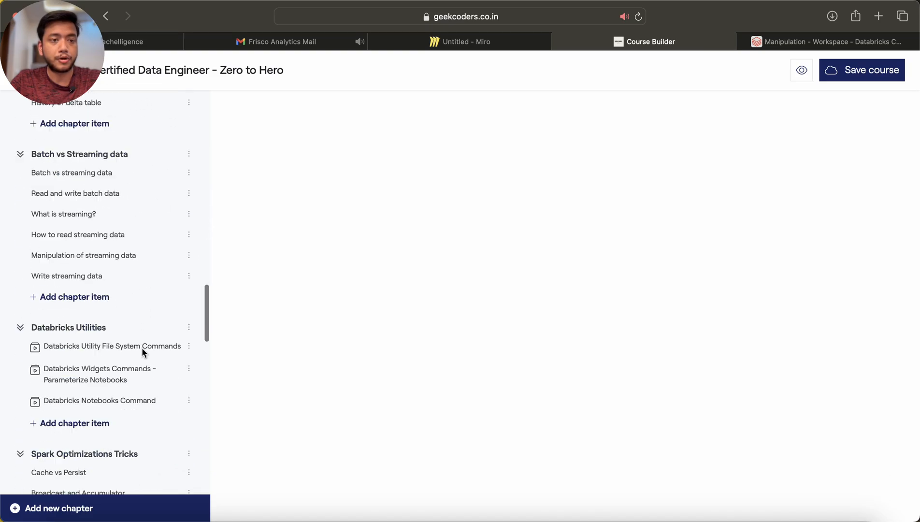
scroll(down, 3)
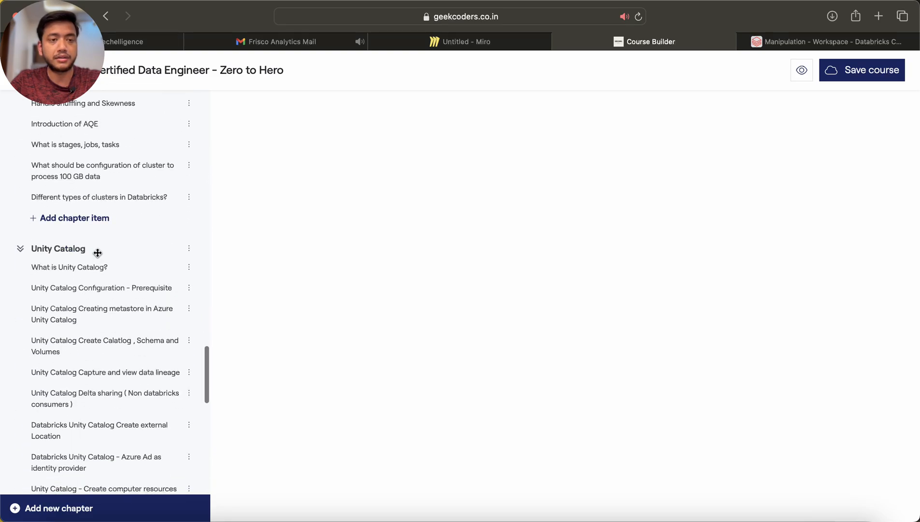
scroll(down, 3)
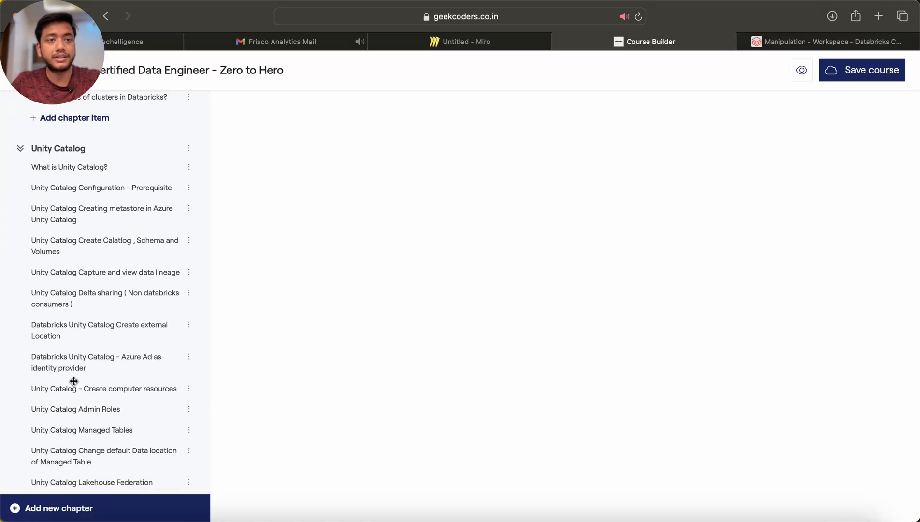
scroll(down, 3)
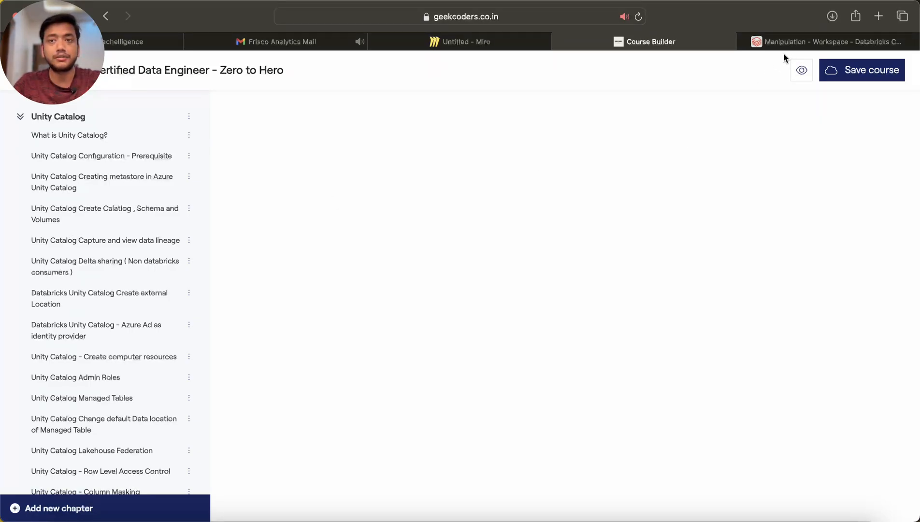
mouse_move(539, 163)
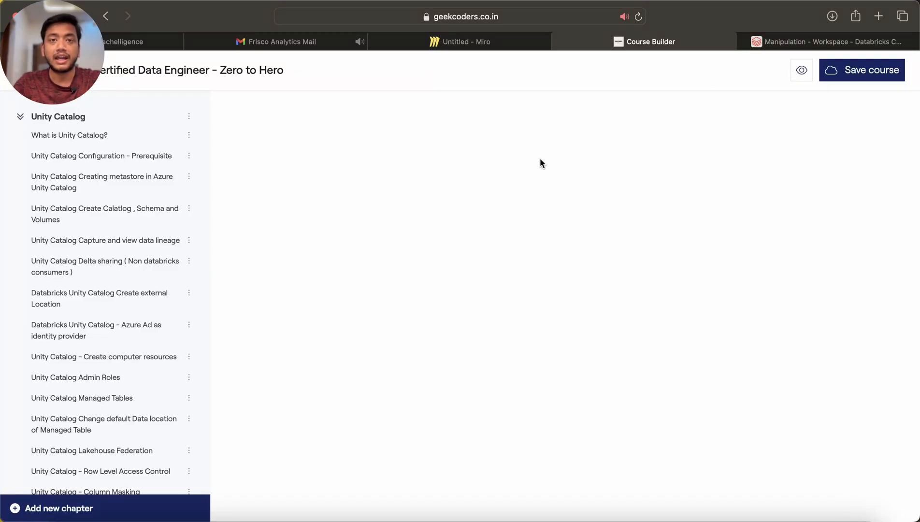
Return to the Miro board showing the Without/With Unity Catalog comparison.
click(459, 42)
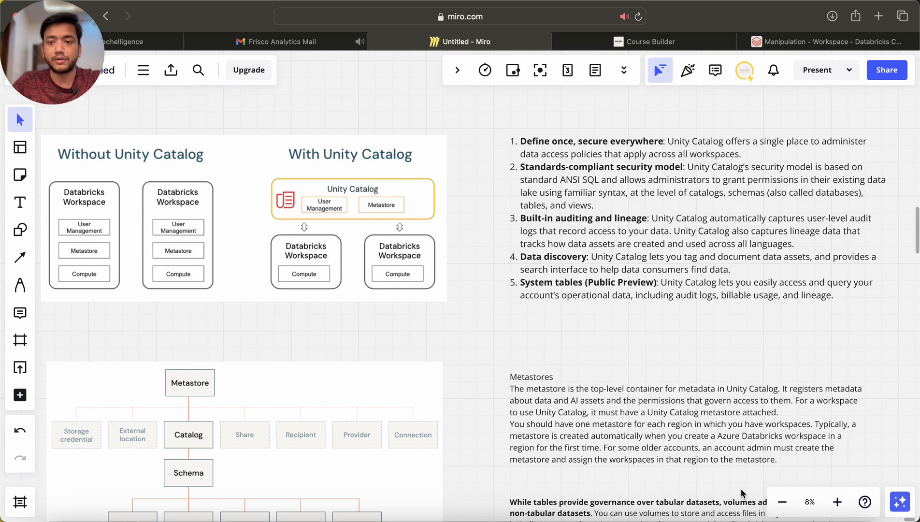
mouse_move(781, 501)
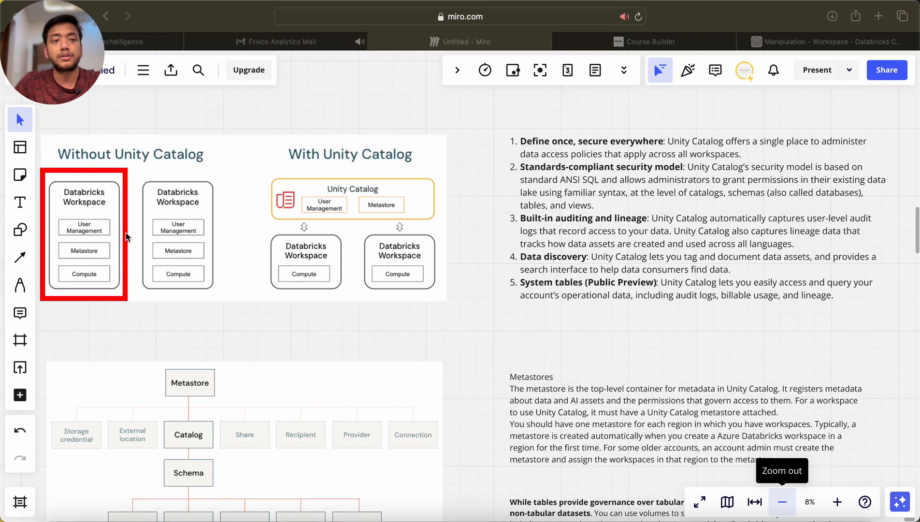
mouse_move(151, 159)
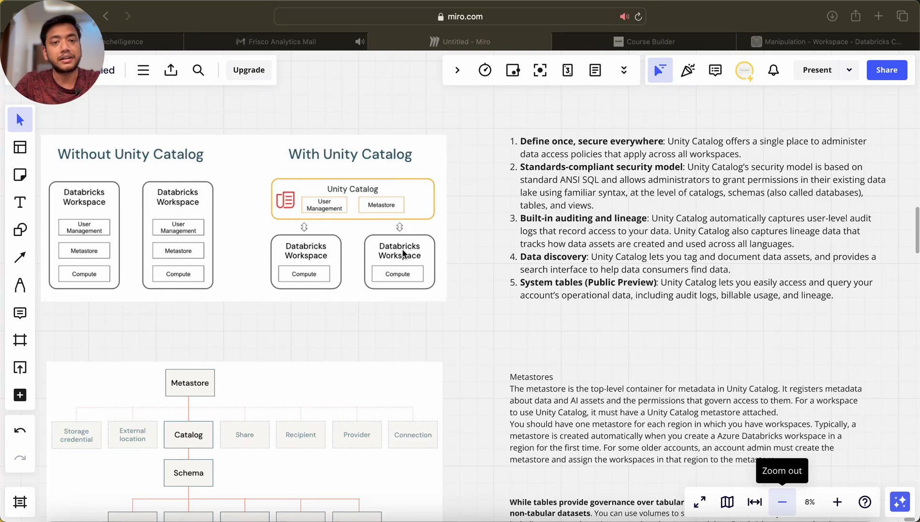
mouse_move(394, 222)
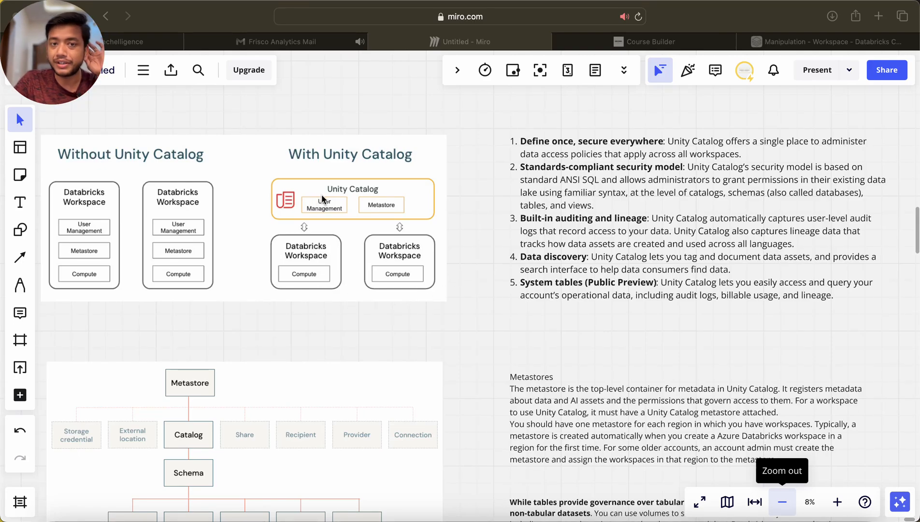
mouse_move(448, 152)
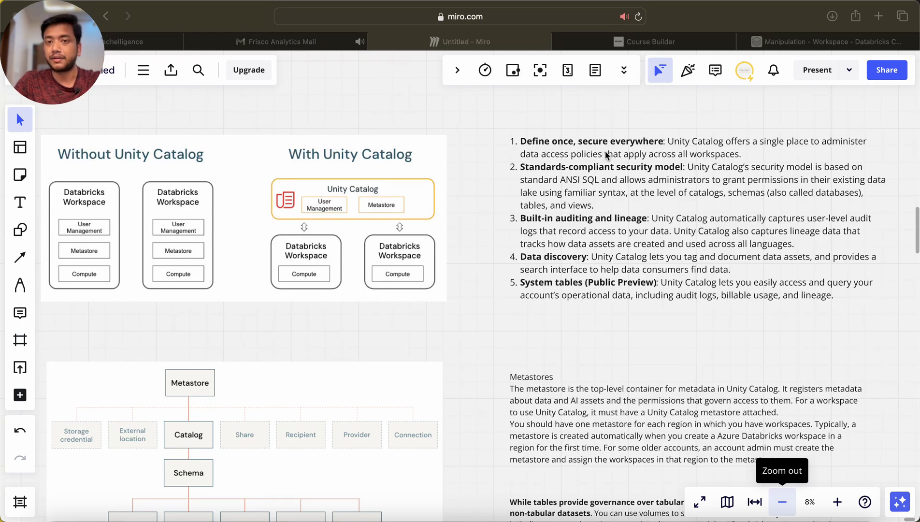
mouse_move(709, 151)
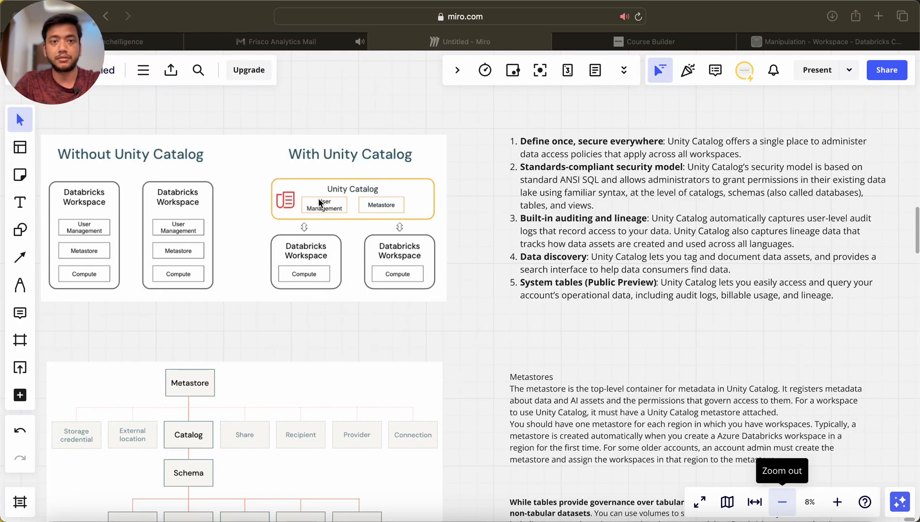
mouse_move(337, 217)
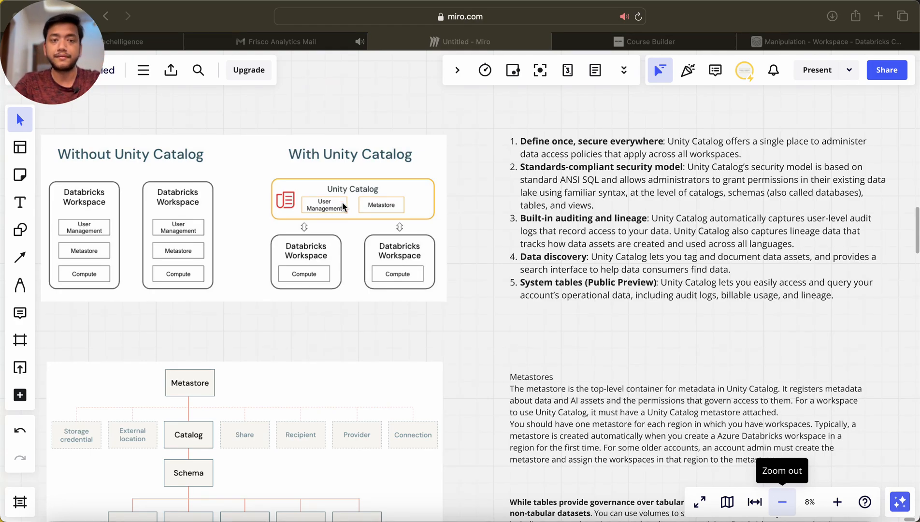
mouse_move(304, 310)
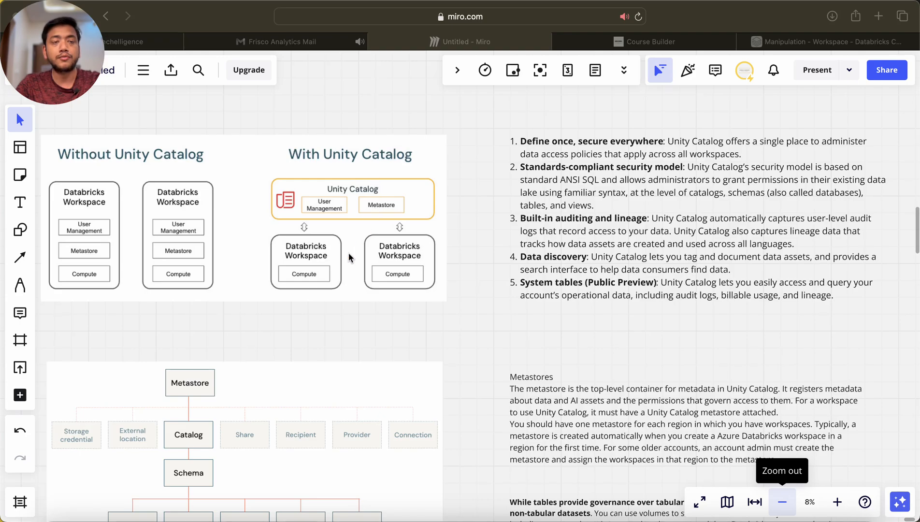
mouse_move(337, 267)
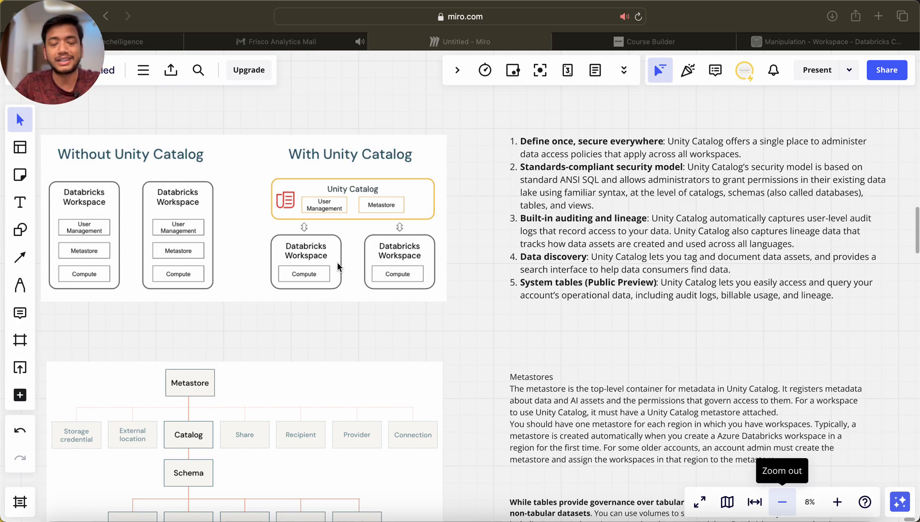
mouse_move(365, 229)
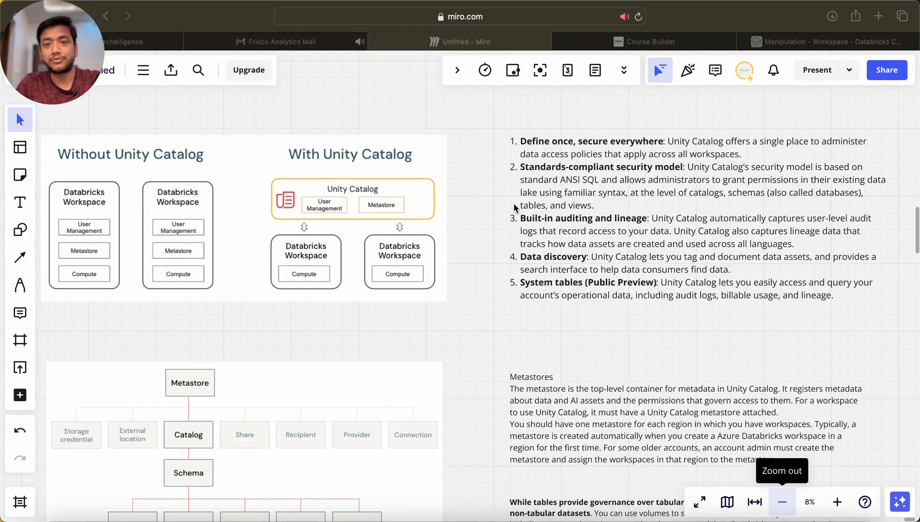
drag(513, 212, 890, 253)
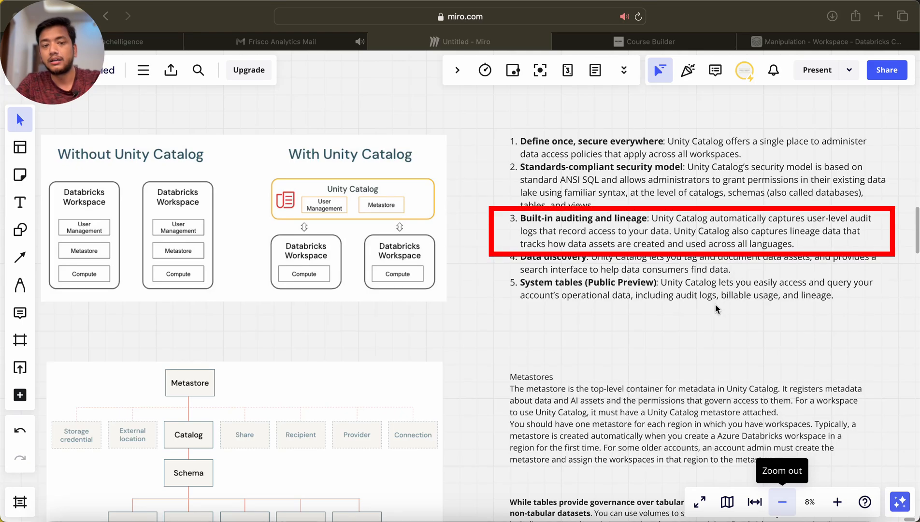
mouse_move(698, 280)
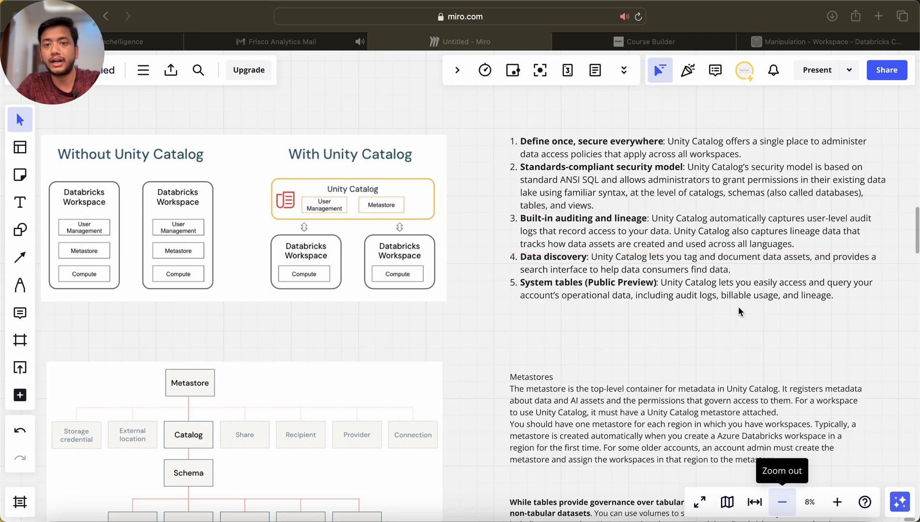
mouse_move(572, 292)
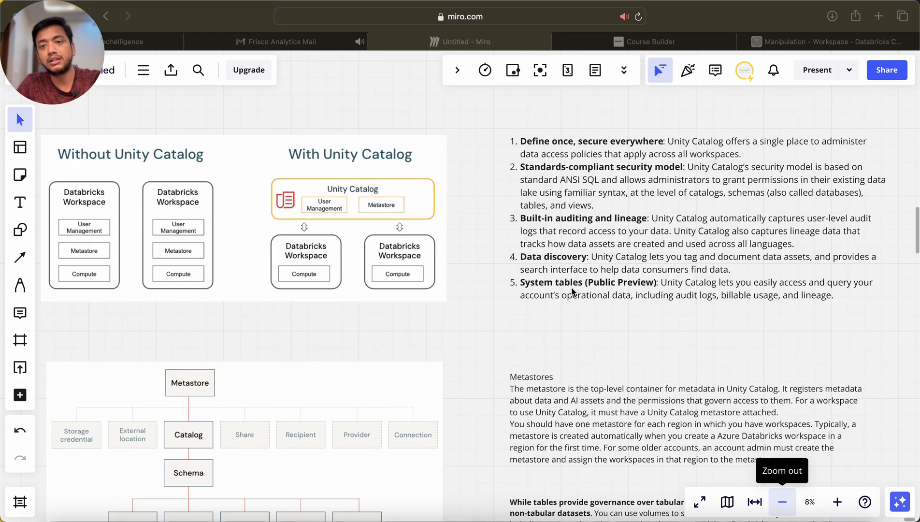
mouse_move(498, 280)
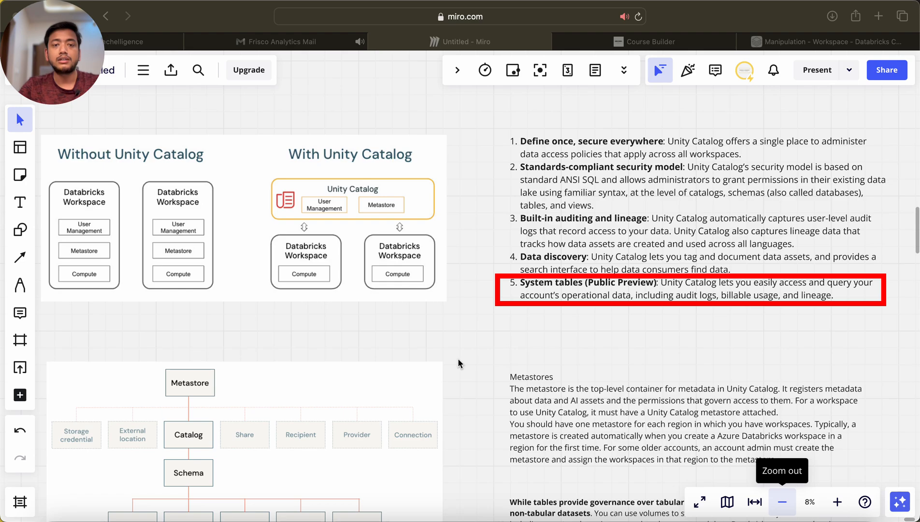
mouse_move(451, 341)
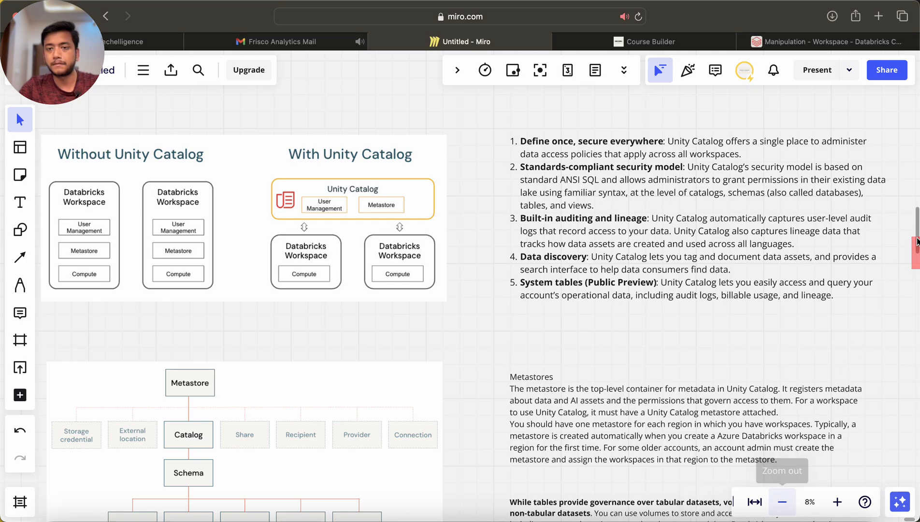
scroll(down, 3)
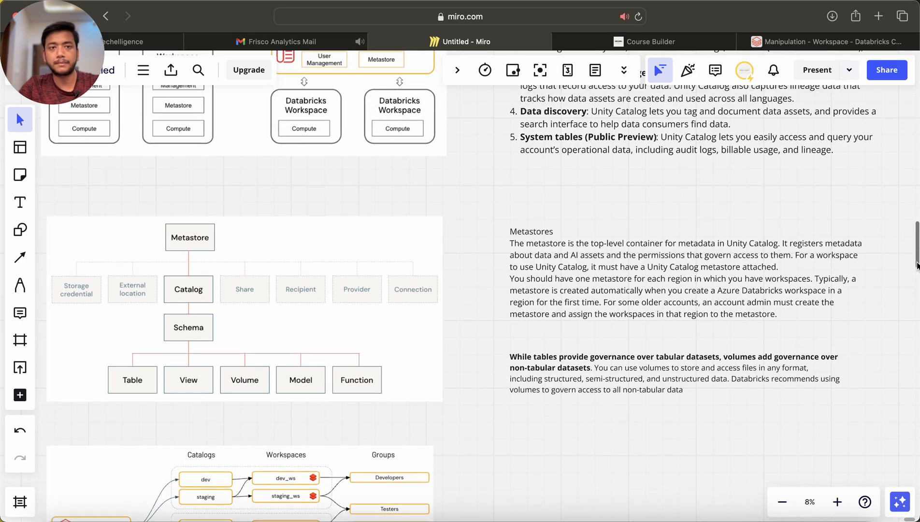
scroll(down, 3)
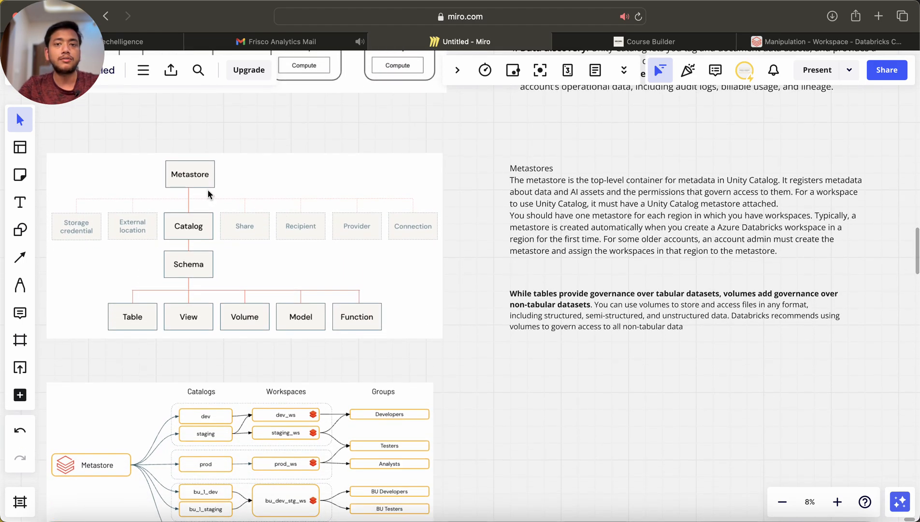
mouse_move(164, 143)
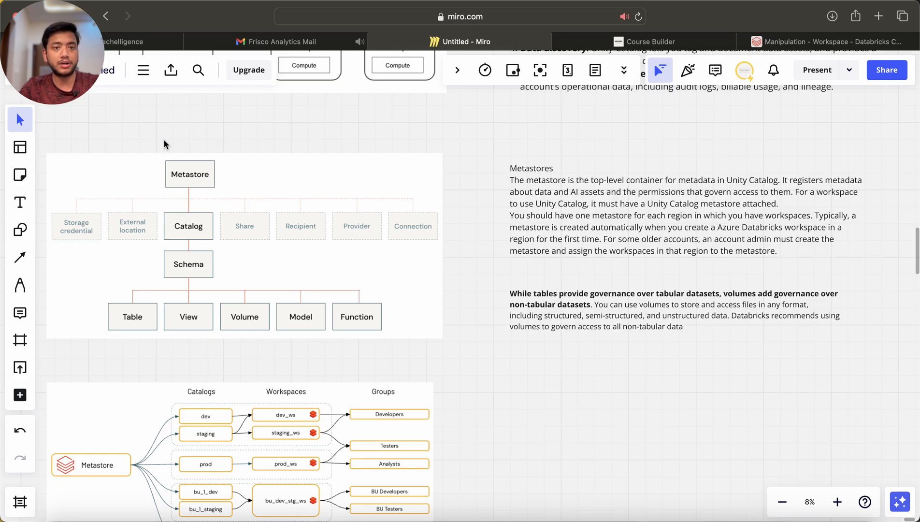
mouse_move(182, 189)
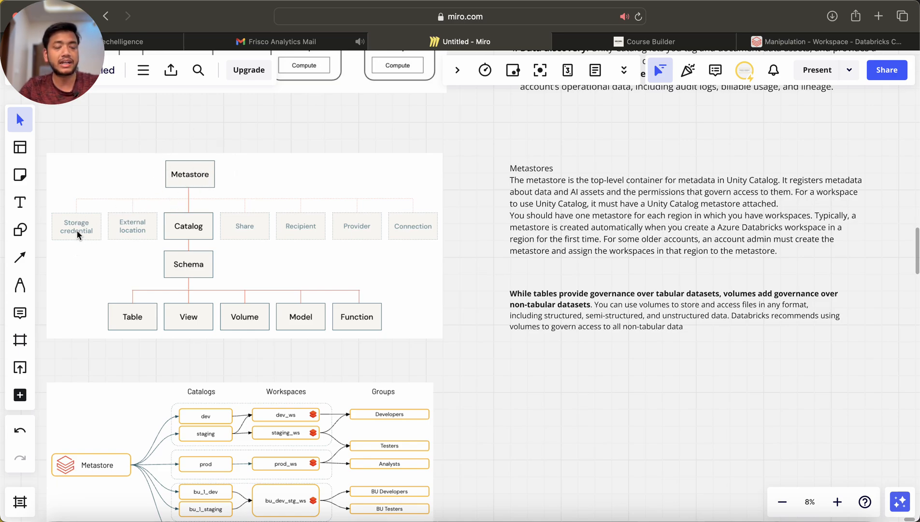
mouse_move(129, 232)
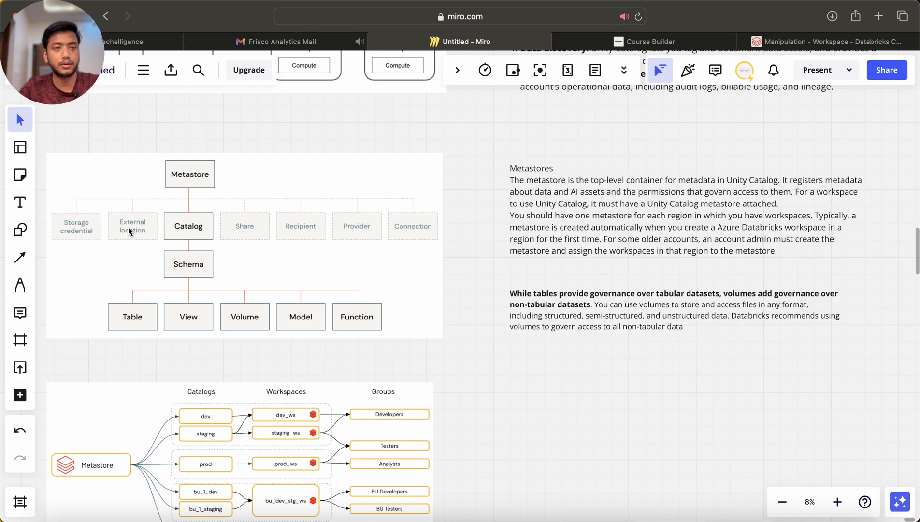
mouse_move(255, 236)
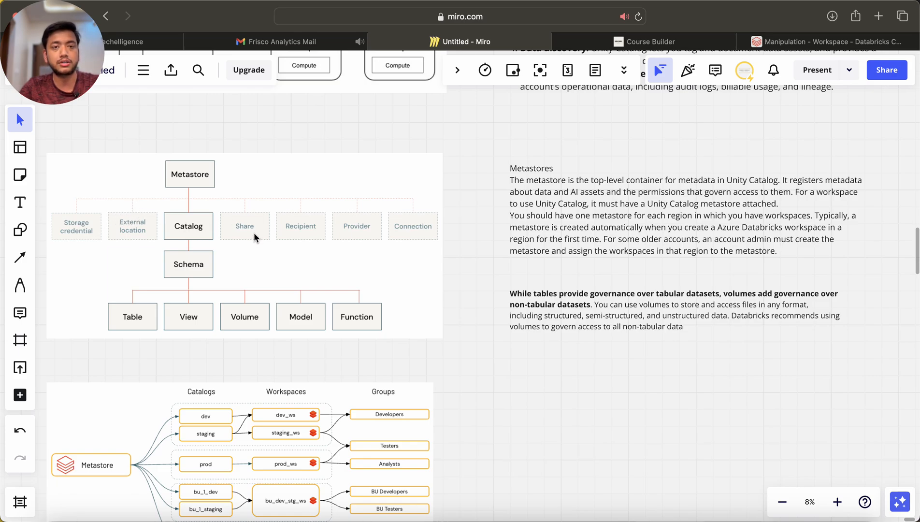
mouse_move(412, 235)
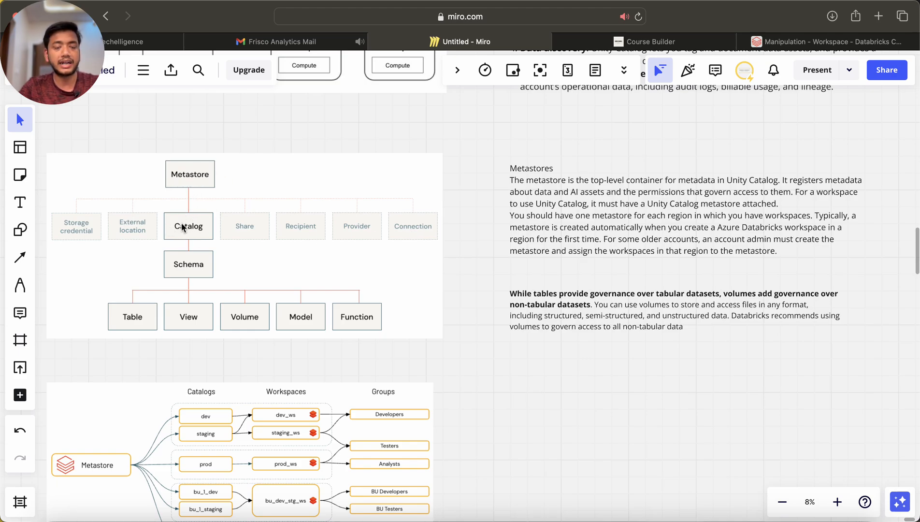
mouse_move(189, 236)
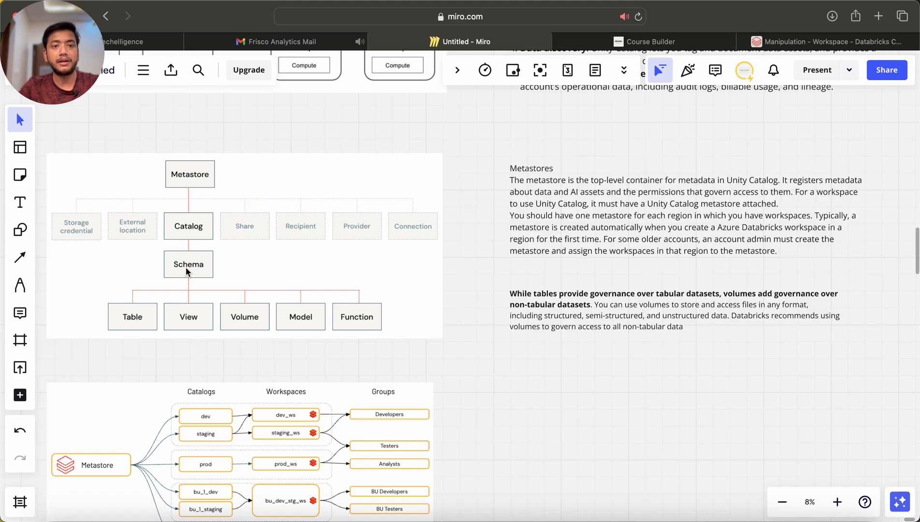
mouse_move(125, 320)
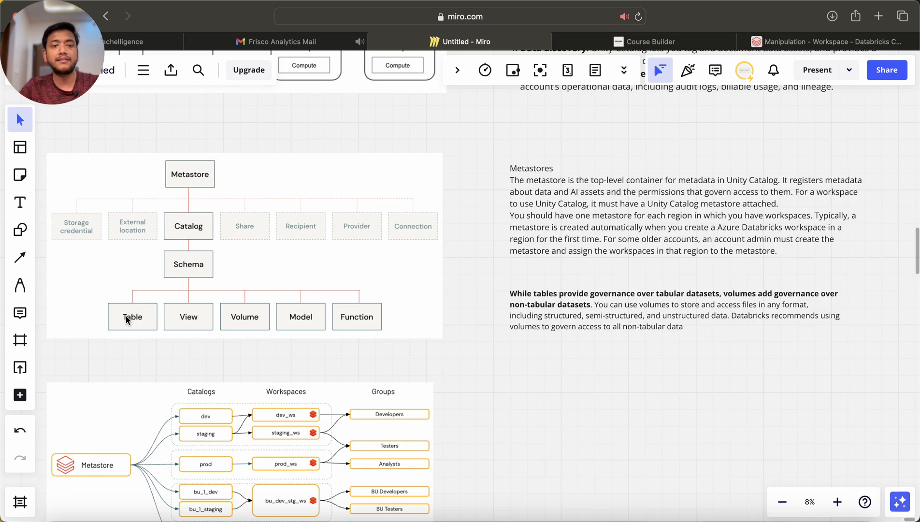
mouse_move(233, 322)
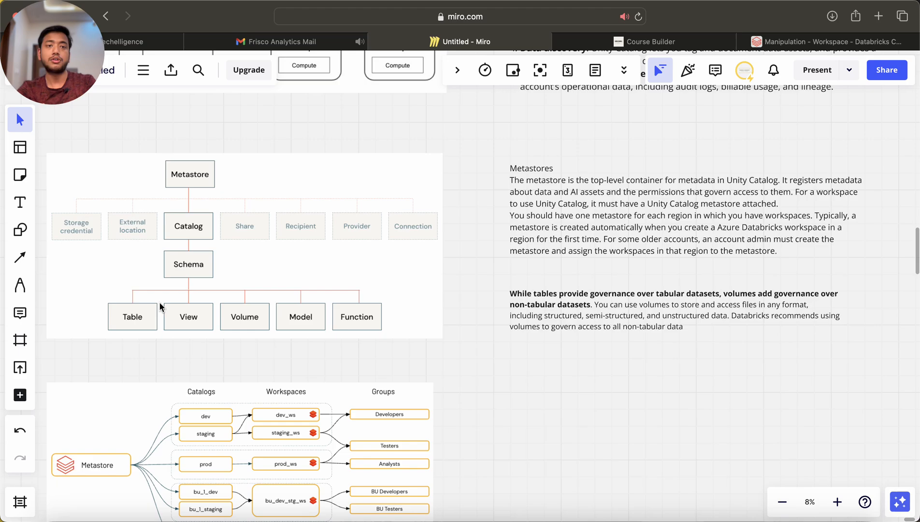
mouse_move(340, 211)
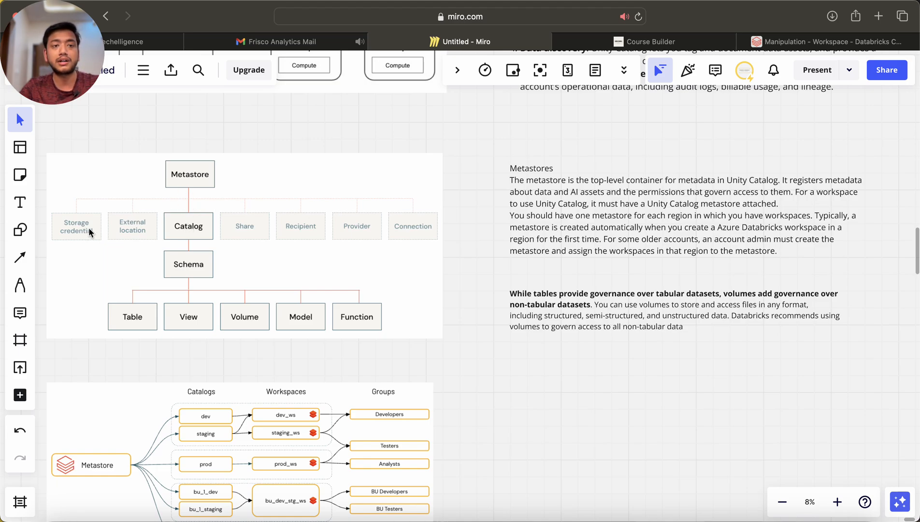
mouse_move(192, 229)
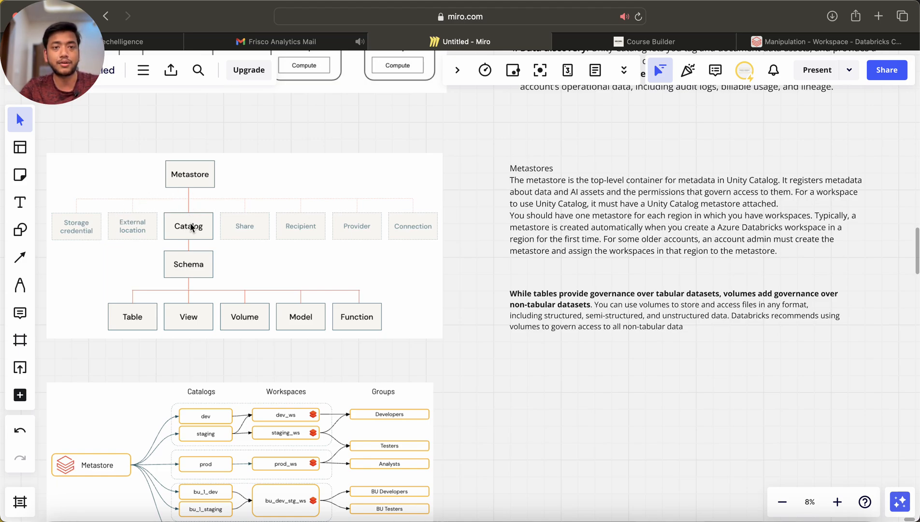
mouse_move(541, 220)
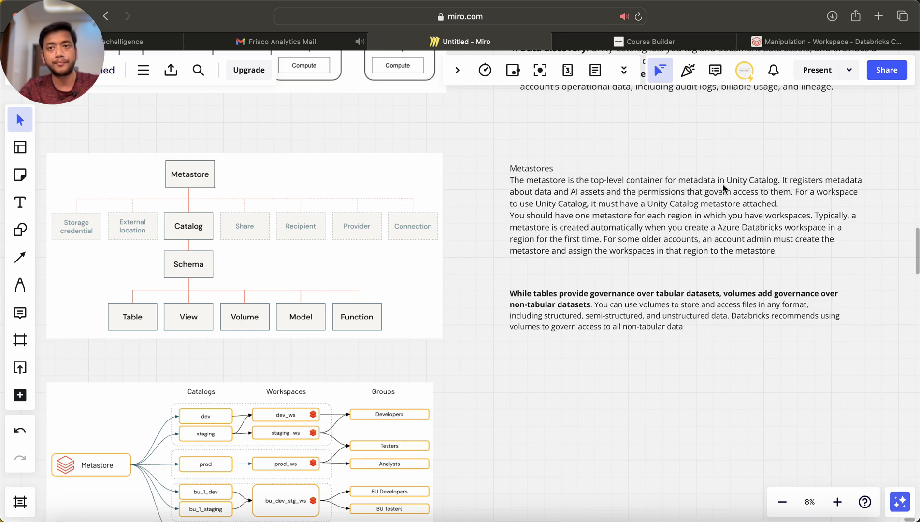
mouse_move(515, 202)
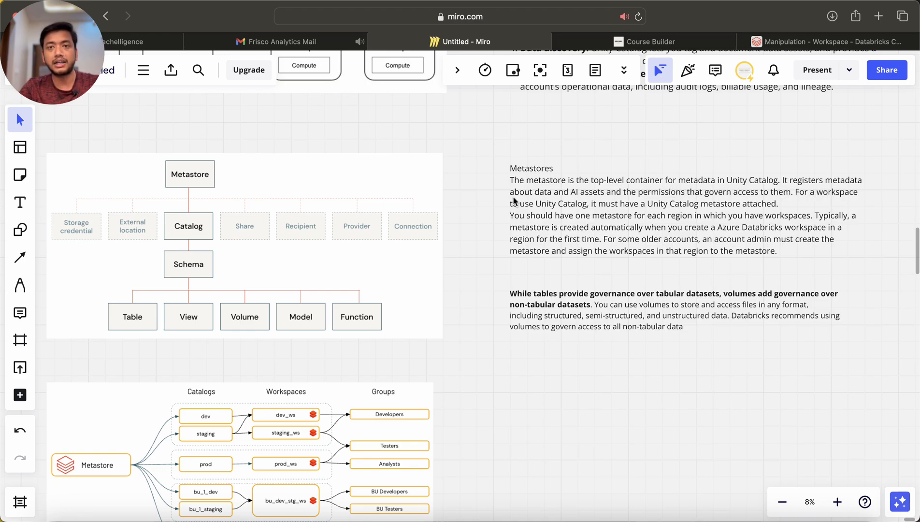
mouse_move(649, 200)
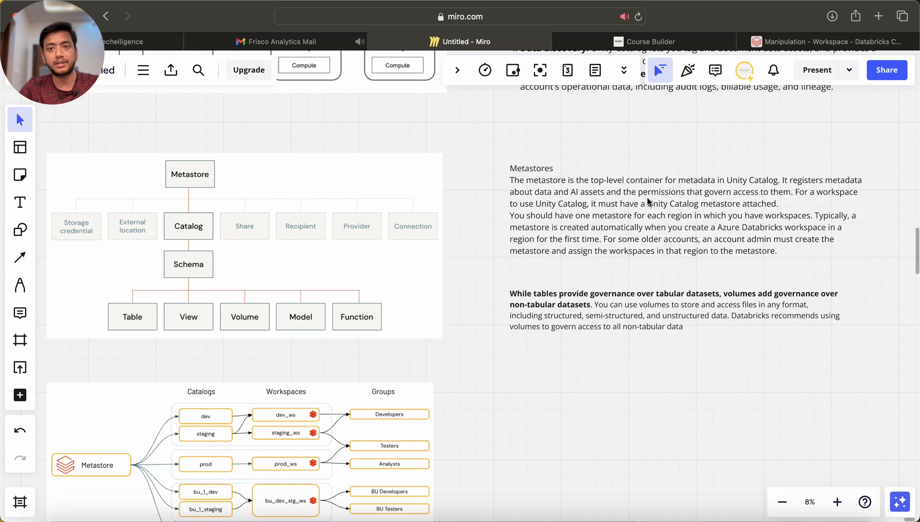
mouse_move(802, 195)
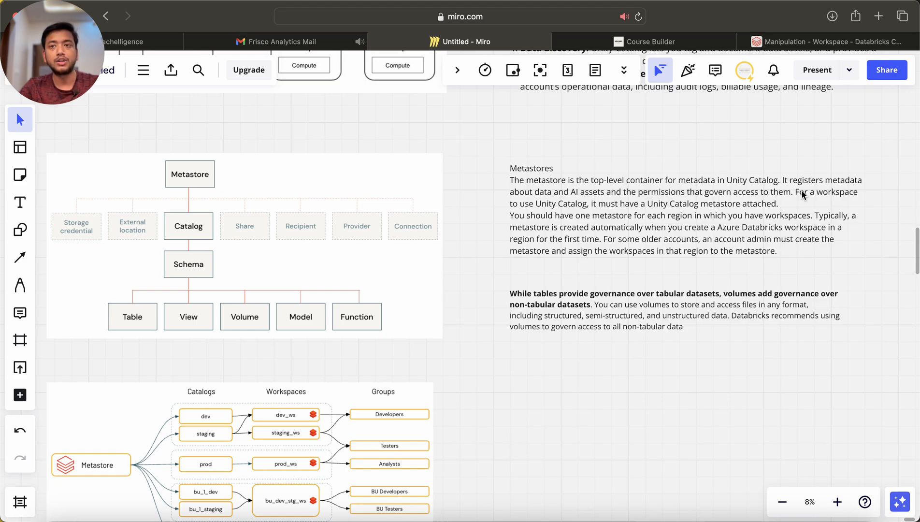
mouse_move(559, 216)
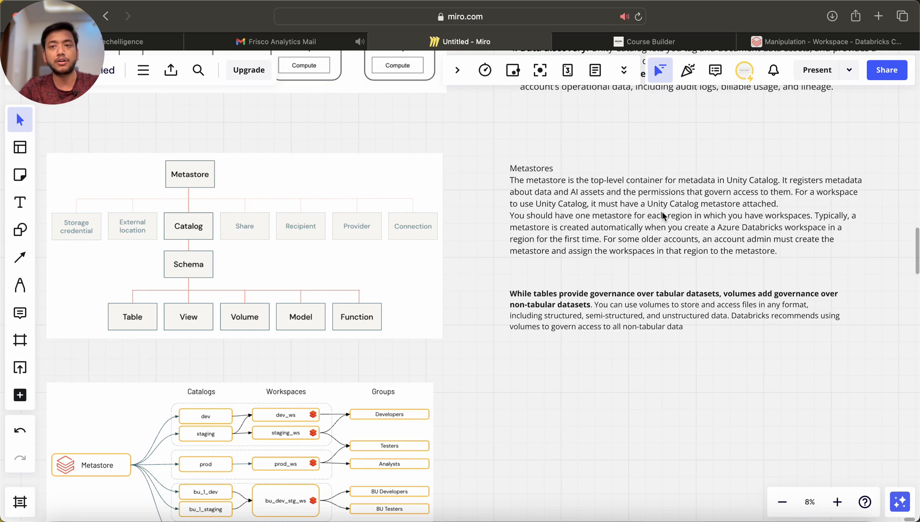
mouse_move(518, 223)
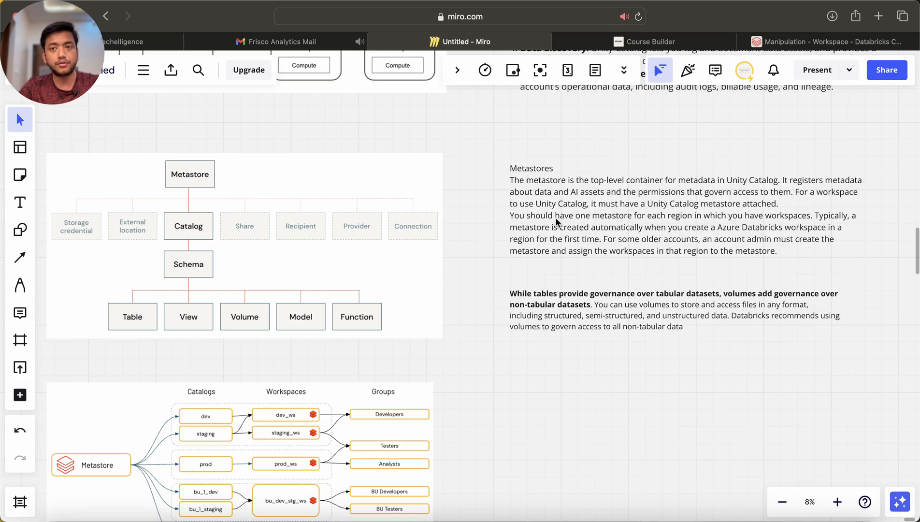
mouse_move(665, 226)
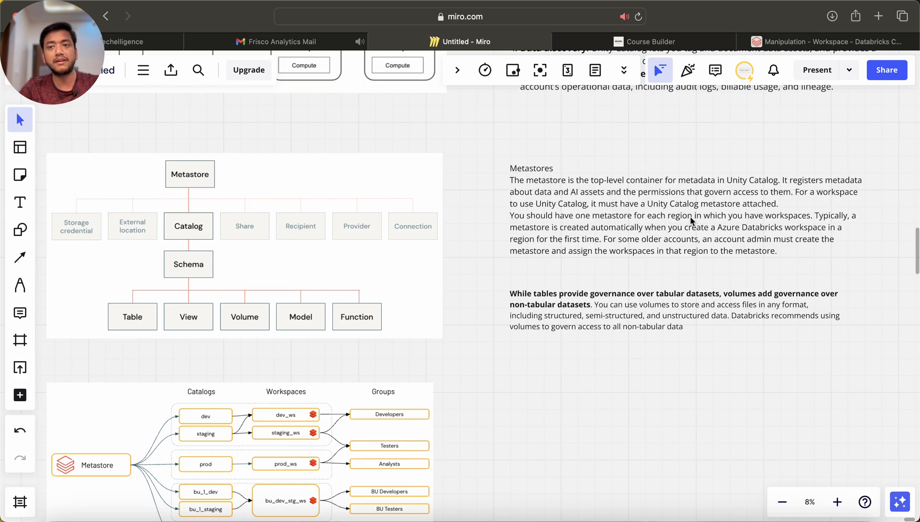
mouse_move(568, 223)
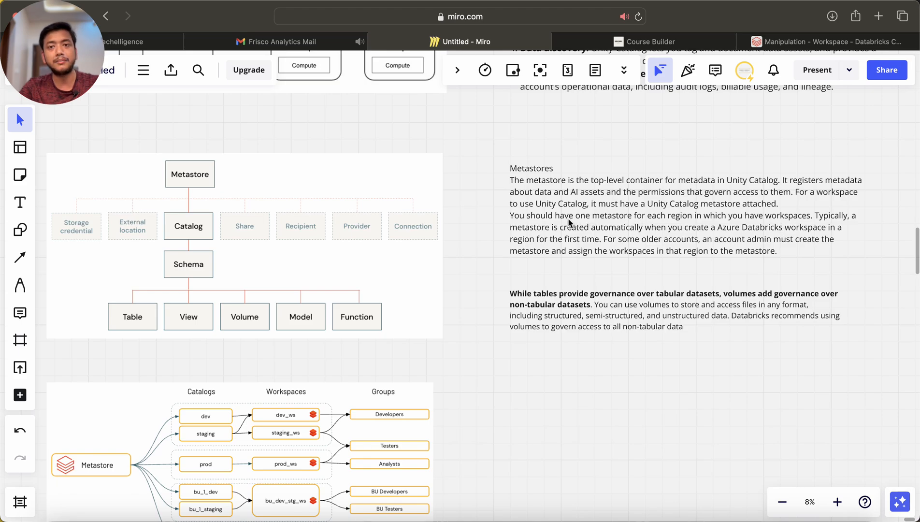
mouse_move(621, 233)
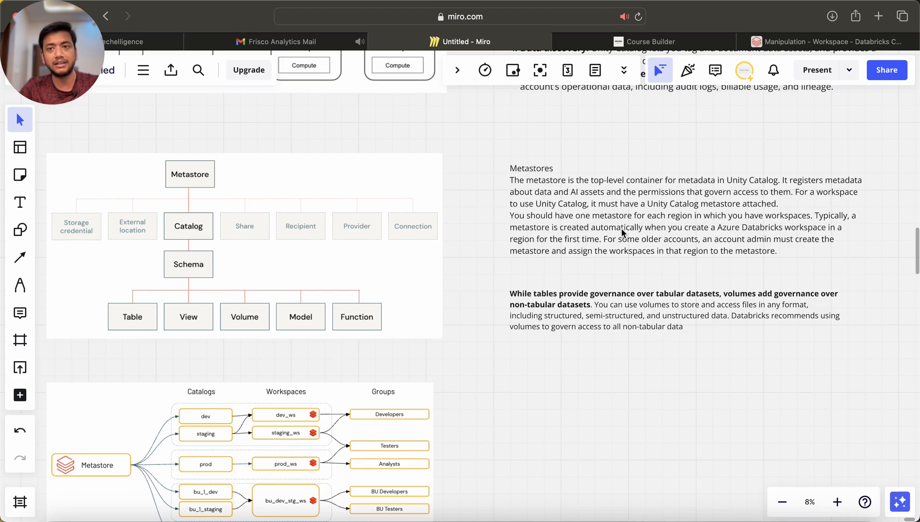
mouse_move(692, 238)
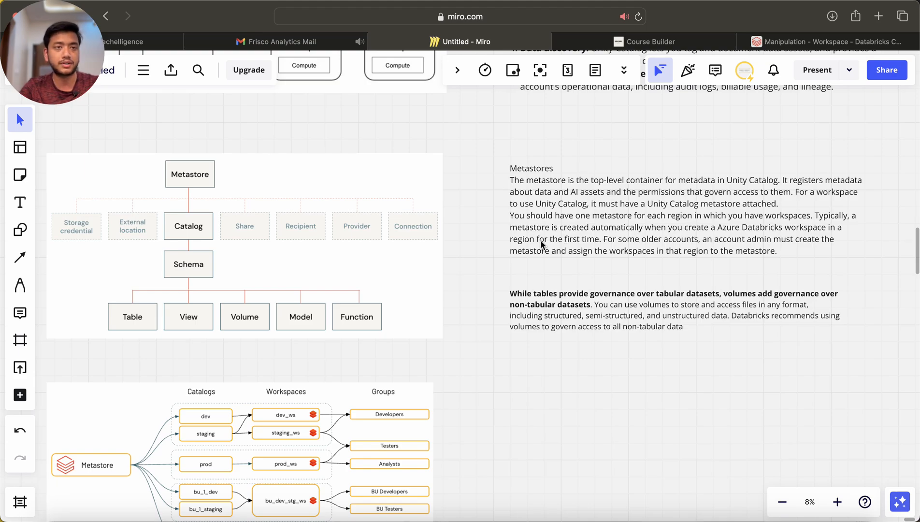
mouse_move(592, 240)
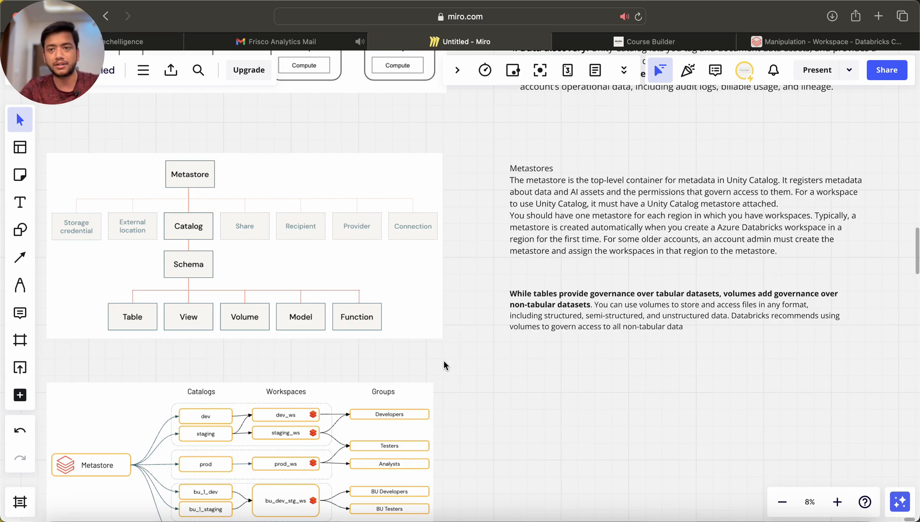
scroll(down, 3)
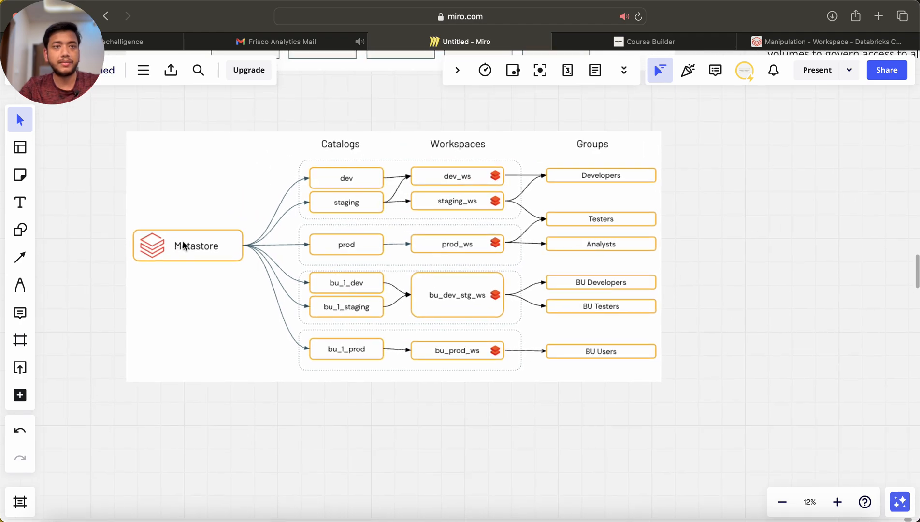
mouse_move(318, 184)
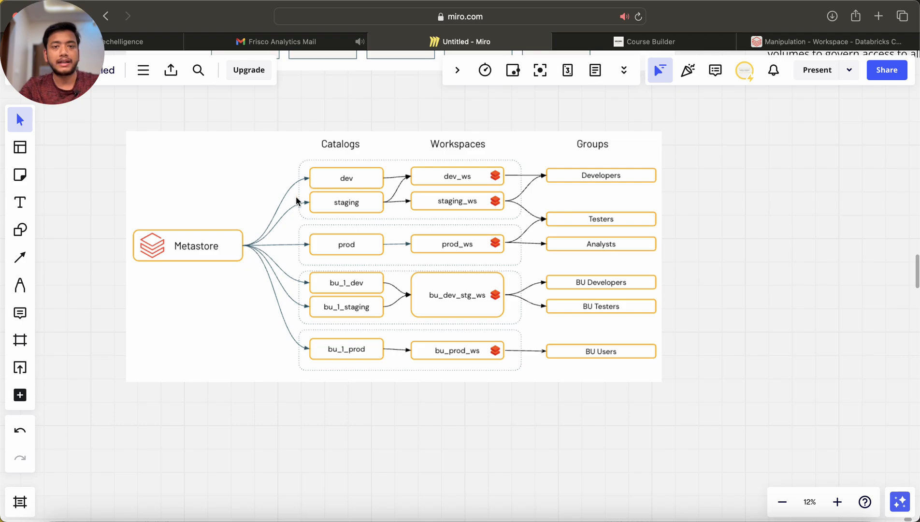
mouse_move(352, 181)
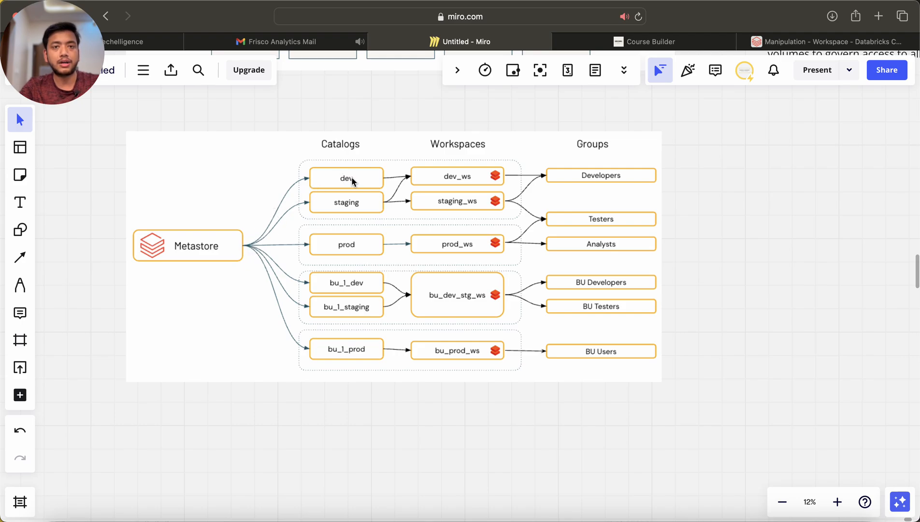
mouse_move(344, 205)
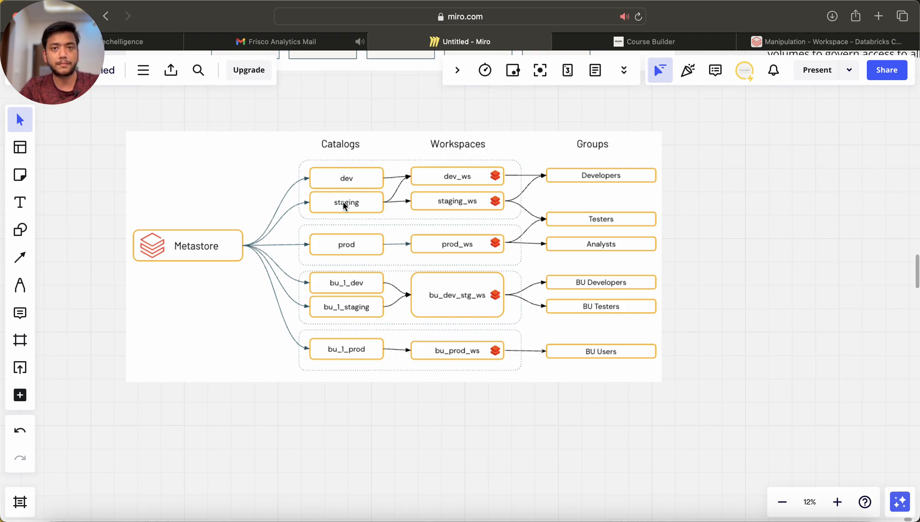
mouse_move(349, 180)
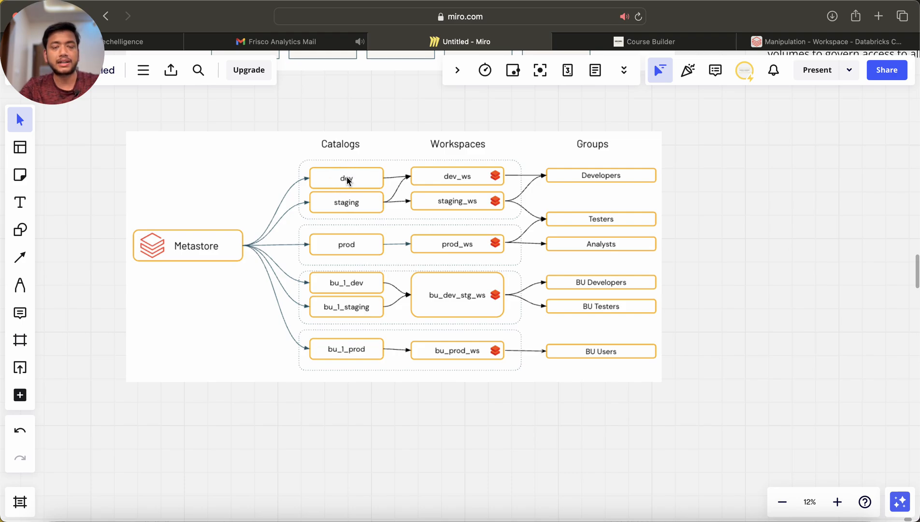
mouse_move(371, 177)
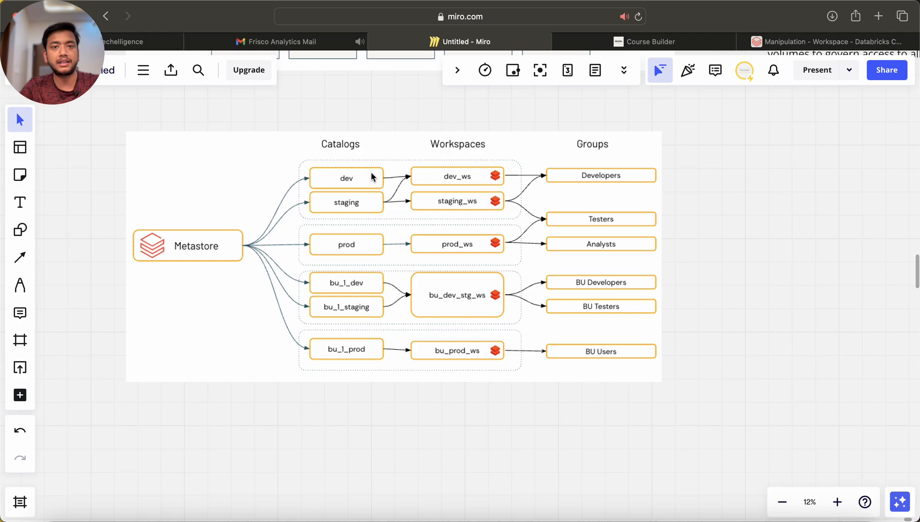
mouse_move(454, 146)
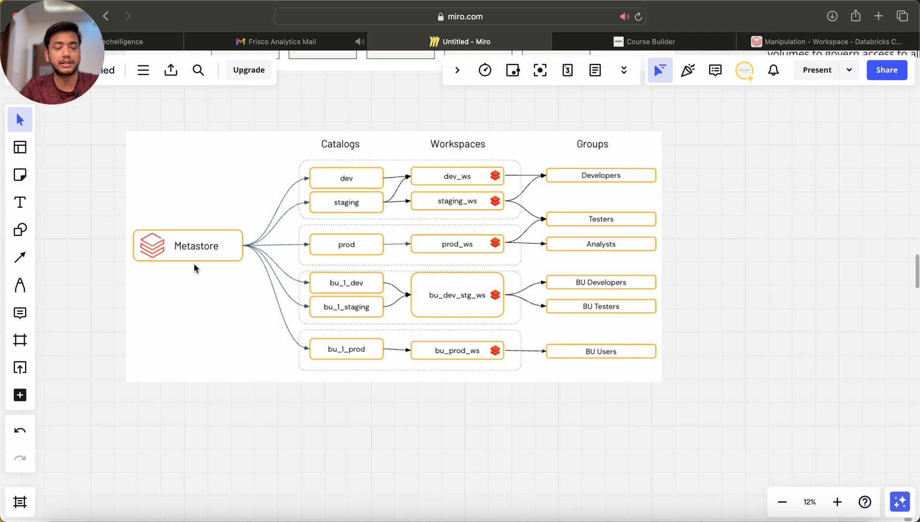
mouse_move(166, 260)
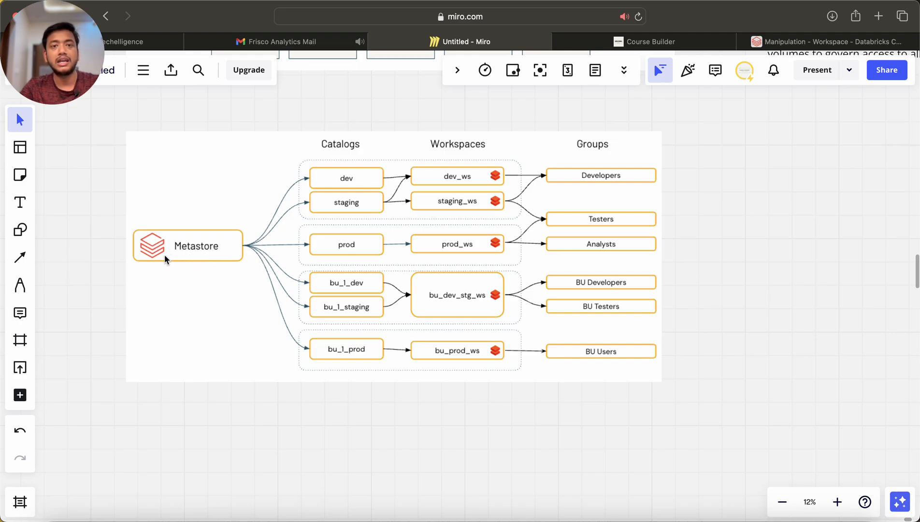
mouse_move(249, 204)
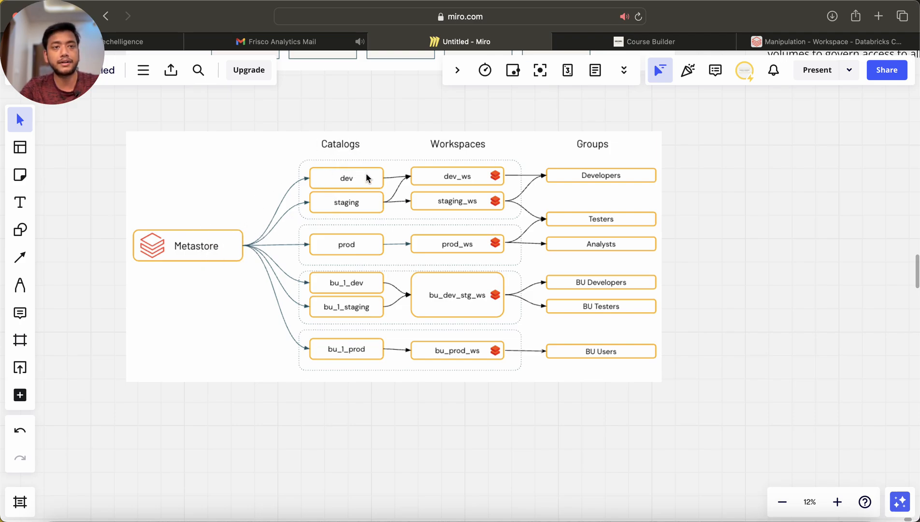
mouse_move(478, 159)
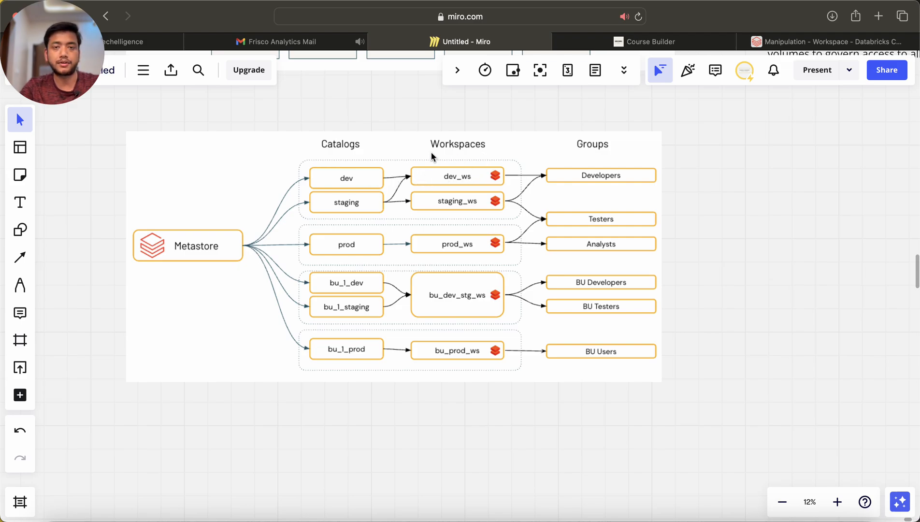
mouse_move(463, 230)
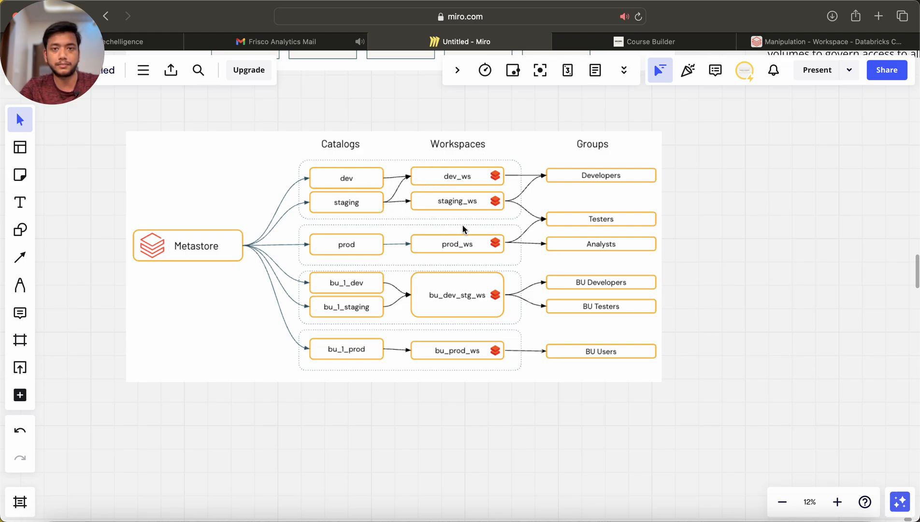
mouse_move(452, 261)
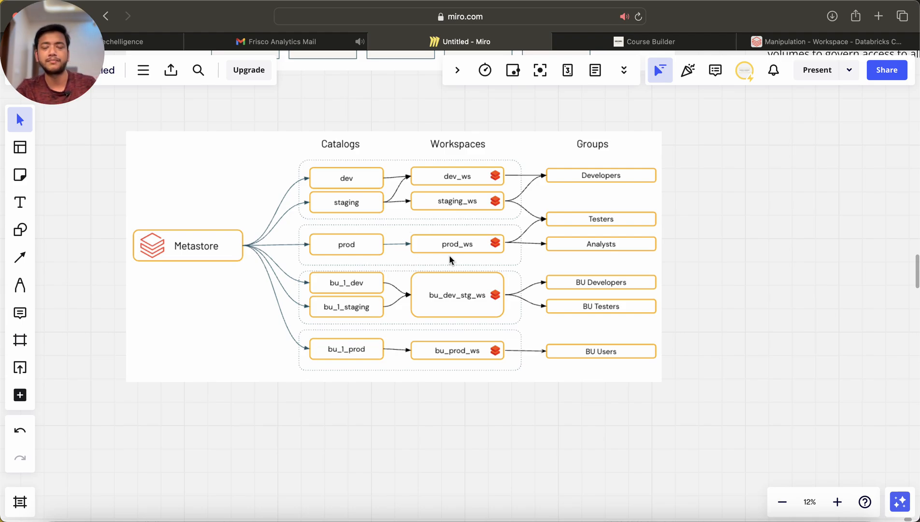
mouse_move(512, 185)
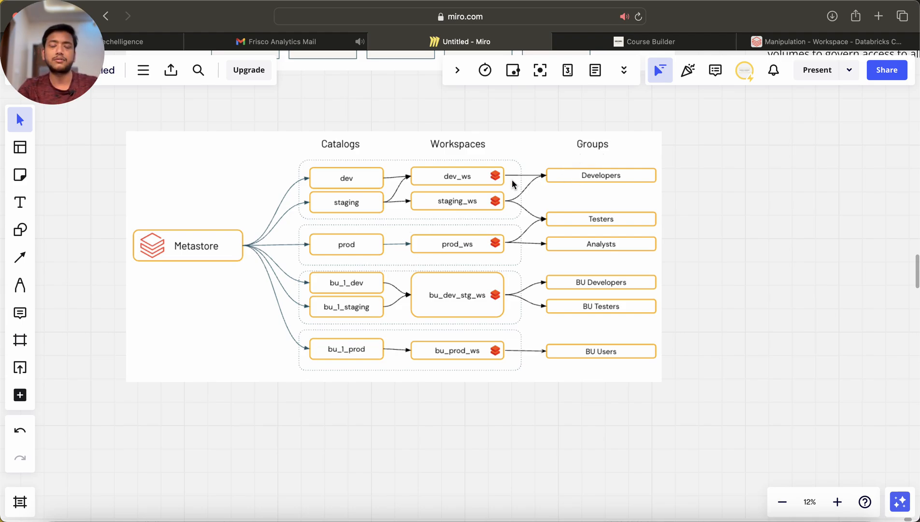
mouse_move(464, 176)
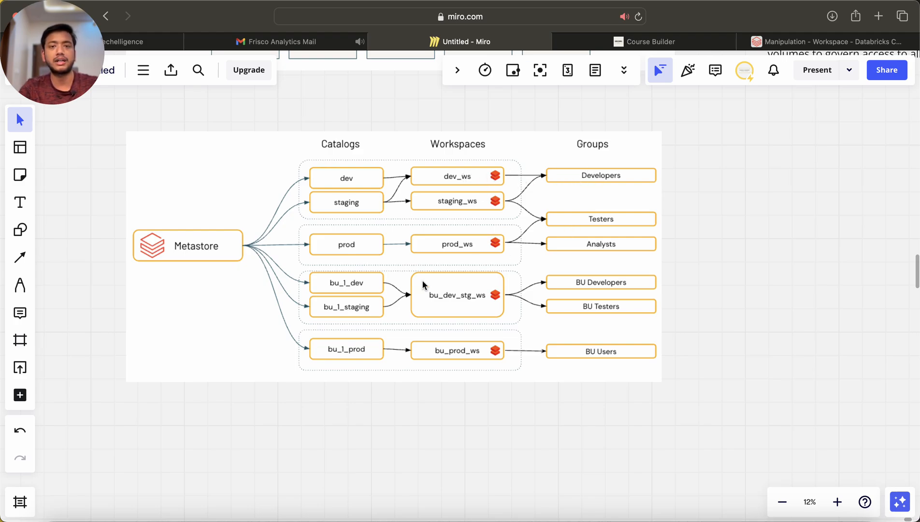
mouse_move(282, 333)
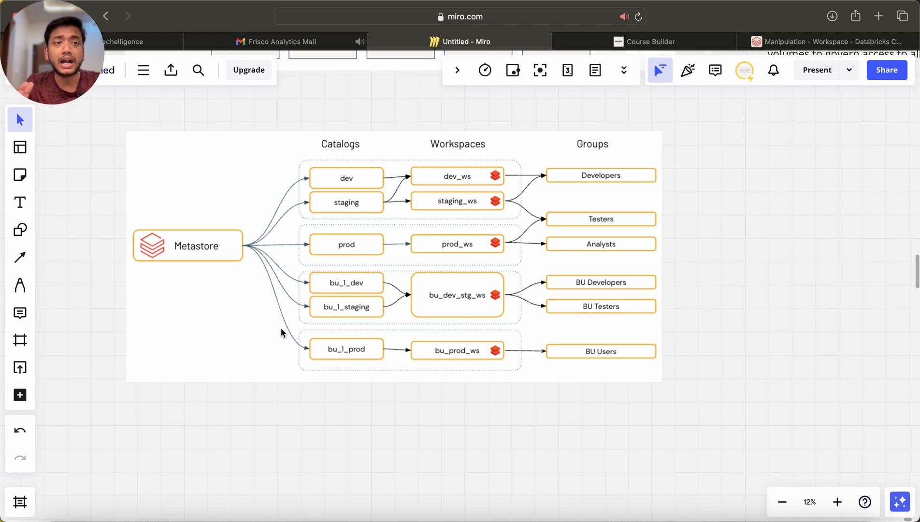
mouse_move(608, 319)
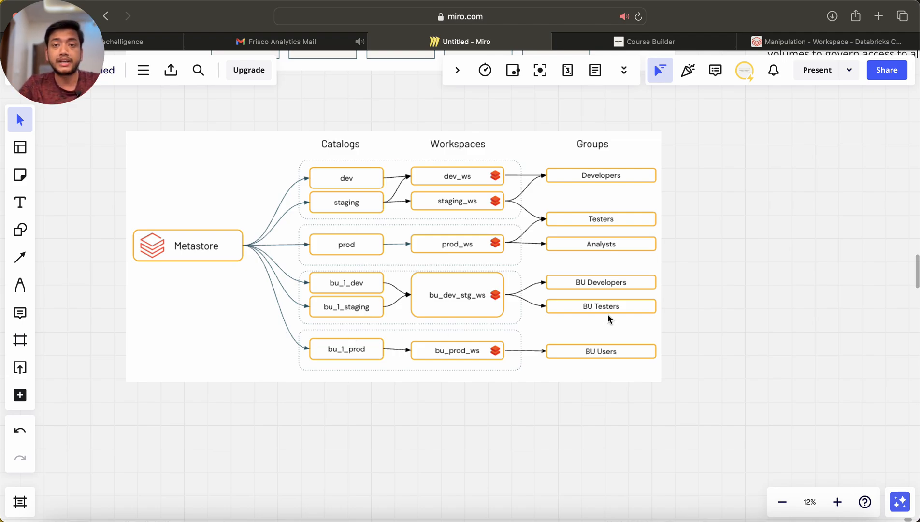
scroll(down, 3)
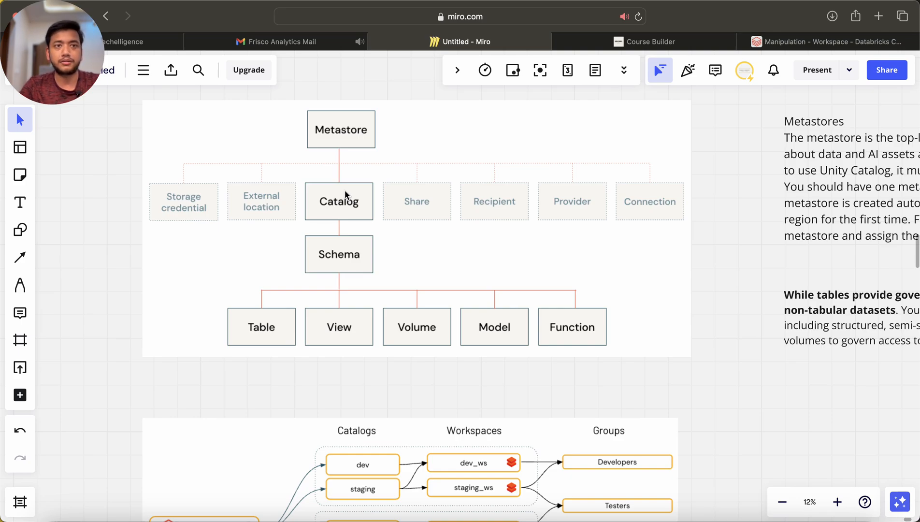
mouse_move(332, 261)
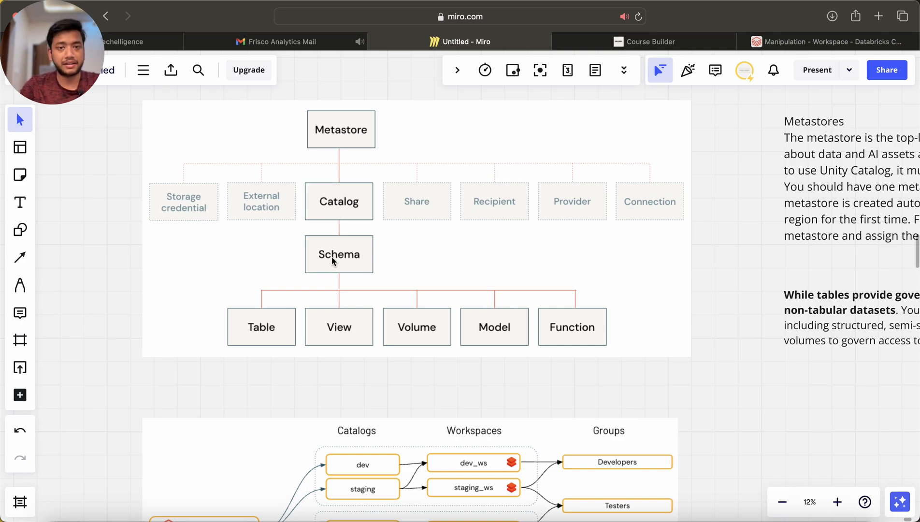
mouse_move(302, 265)
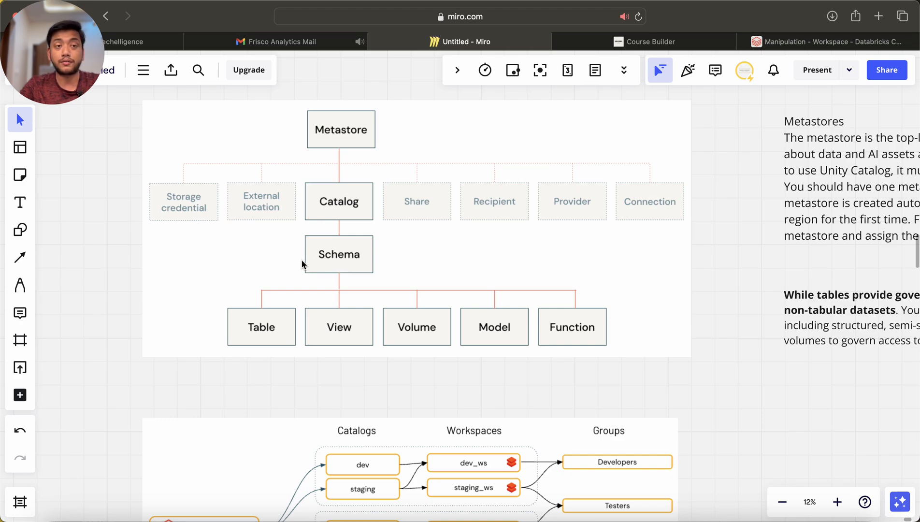
mouse_move(336, 235)
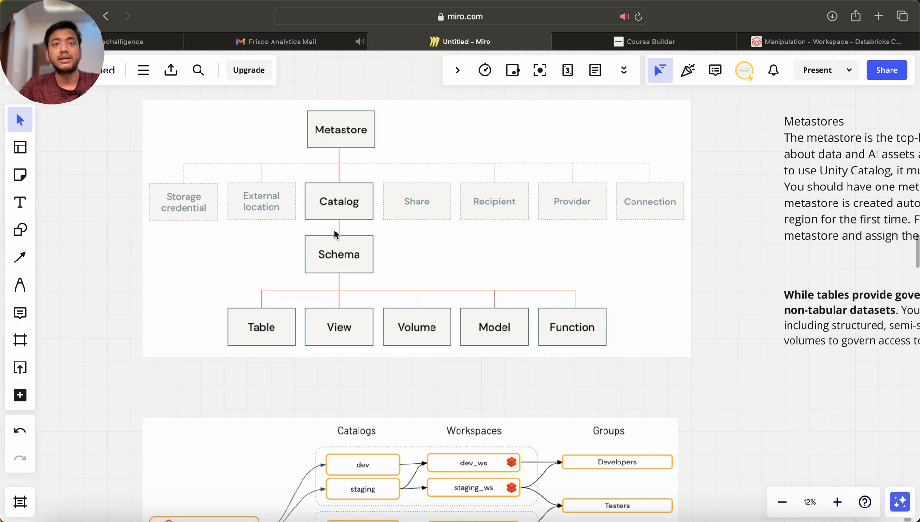
mouse_move(326, 271)
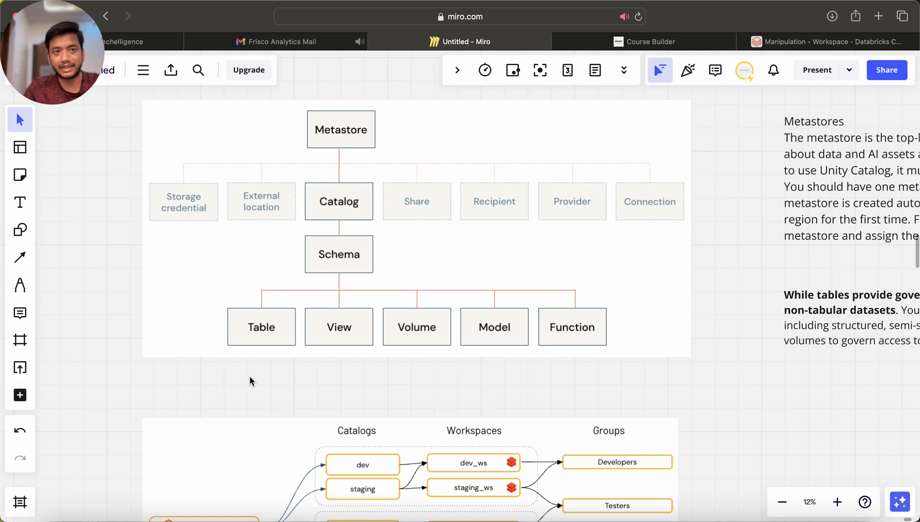
mouse_move(277, 235)
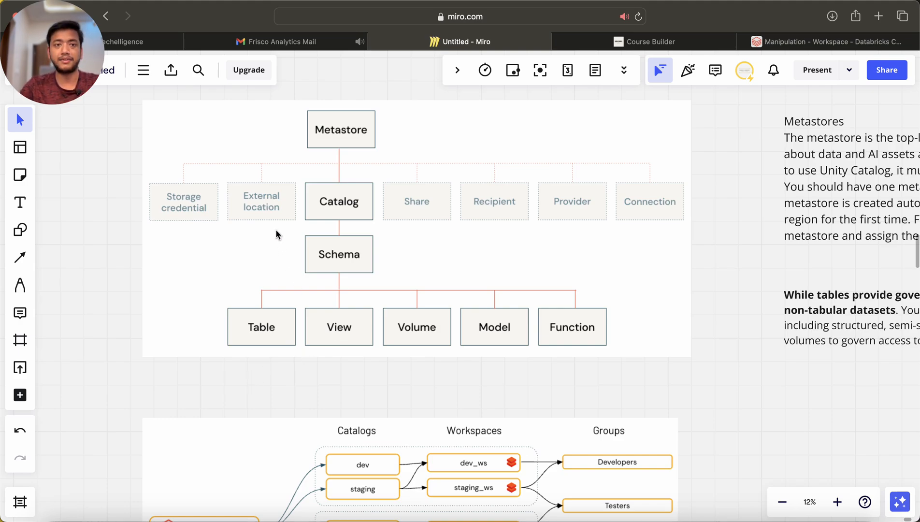
mouse_move(286, 205)
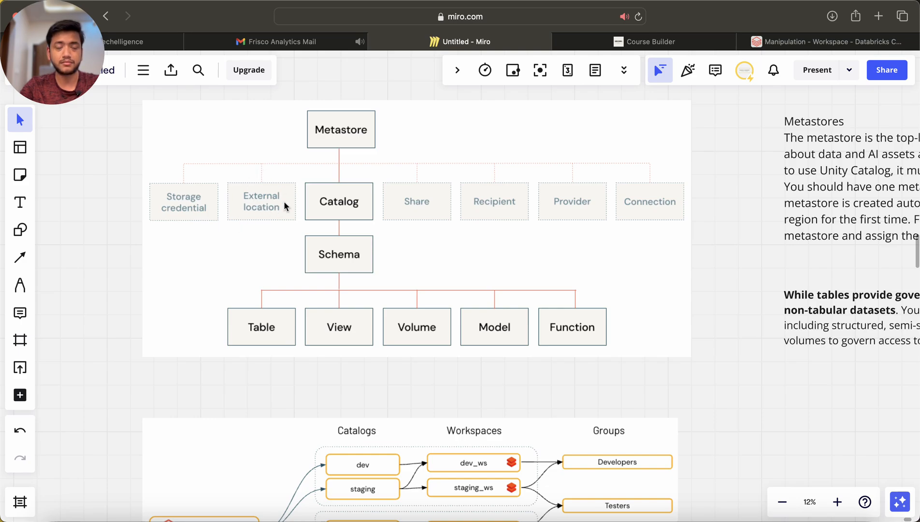
mouse_move(238, 226)
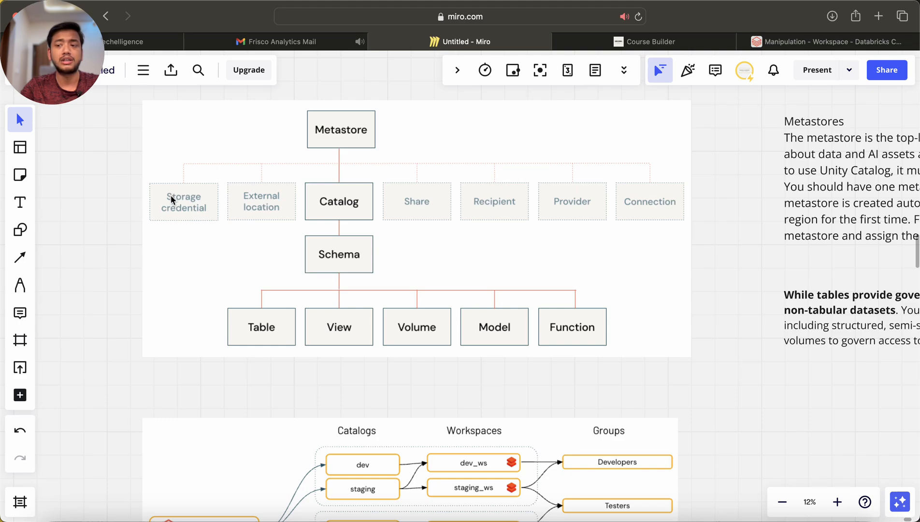
mouse_move(198, 197)
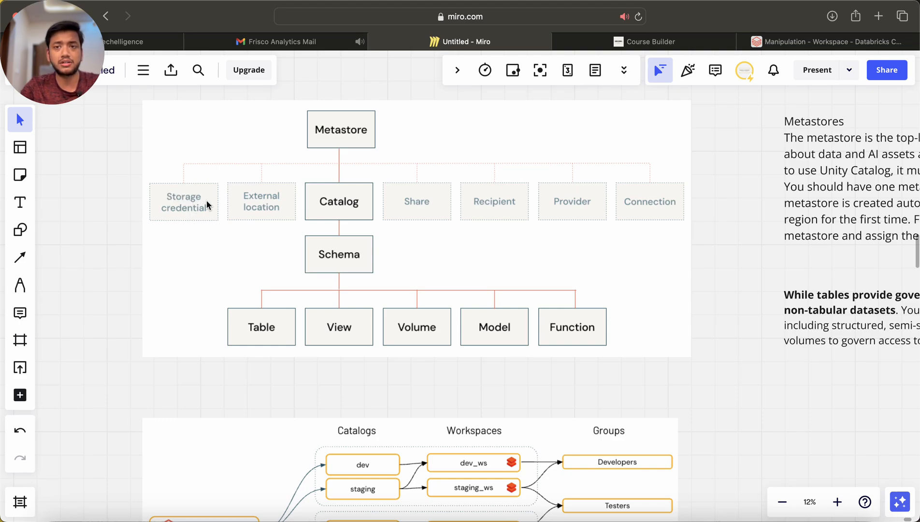
mouse_move(410, 208)
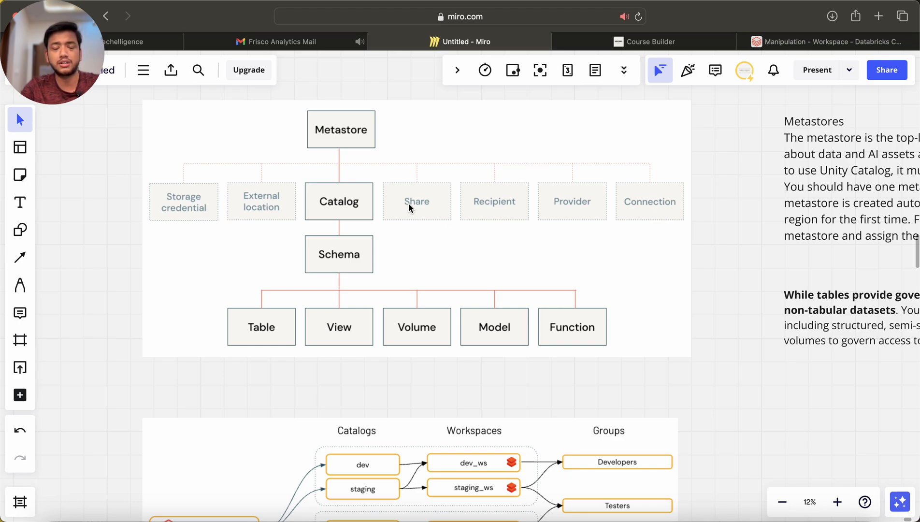
mouse_move(425, 229)
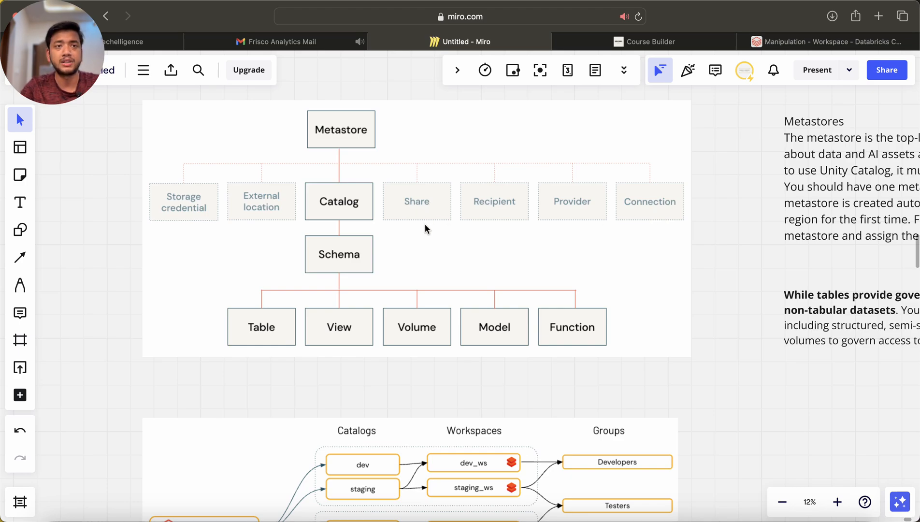
mouse_move(282, 293)
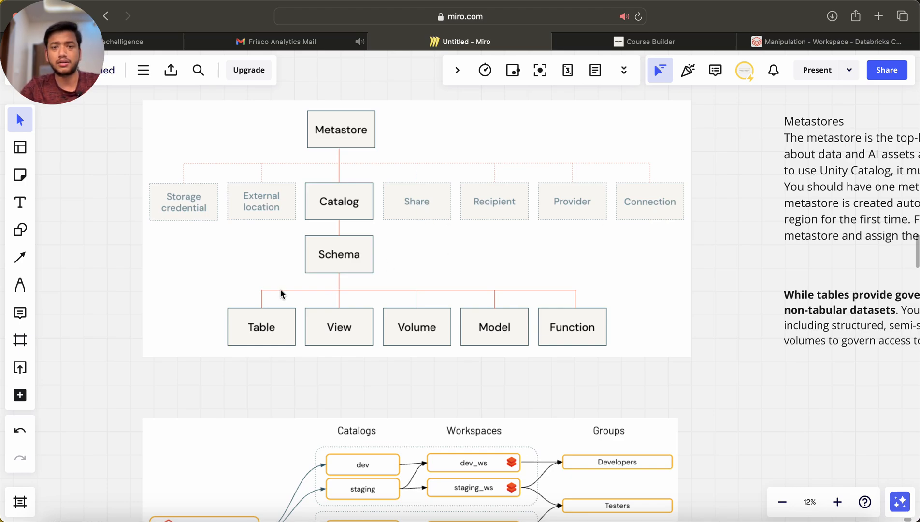
mouse_move(364, 207)
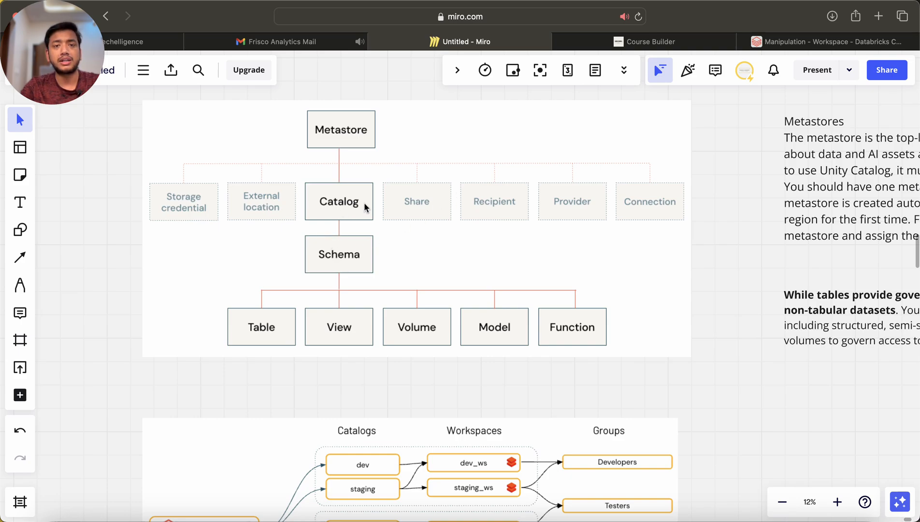
mouse_move(342, 136)
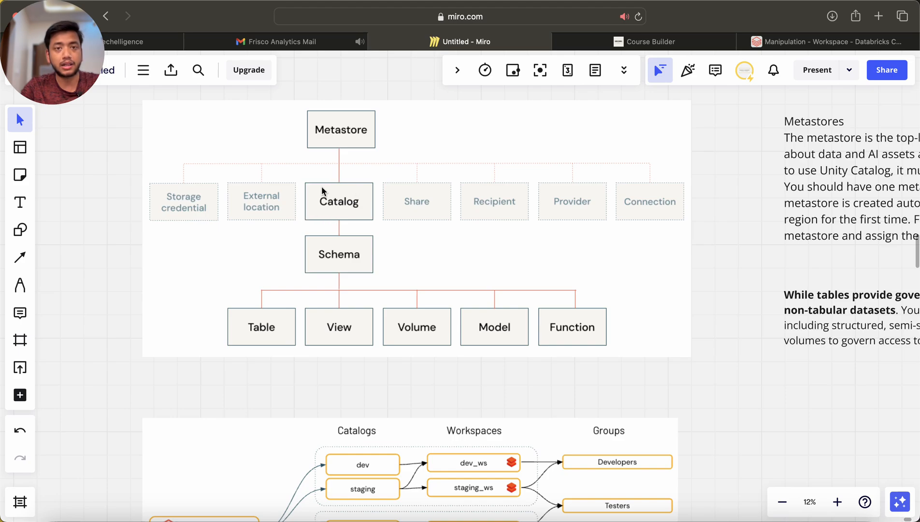
mouse_move(287, 336)
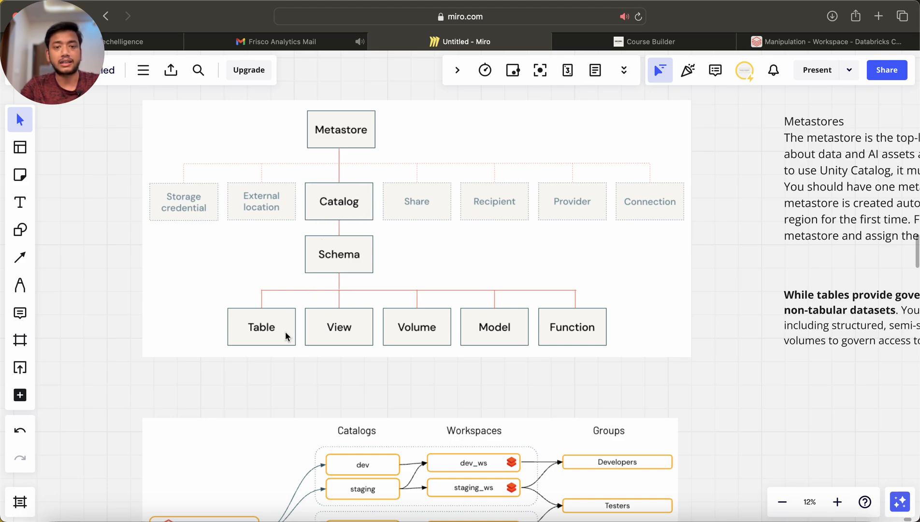
scroll(down, 3)
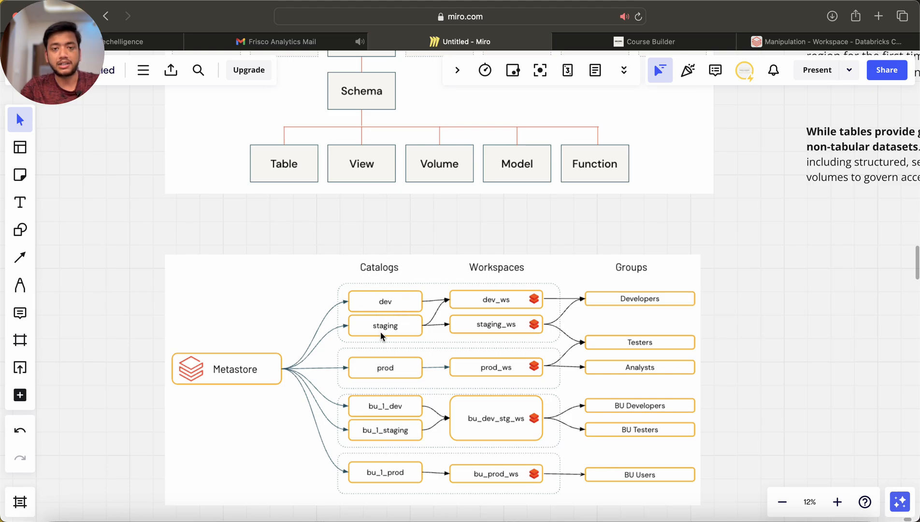
scroll(down, 3)
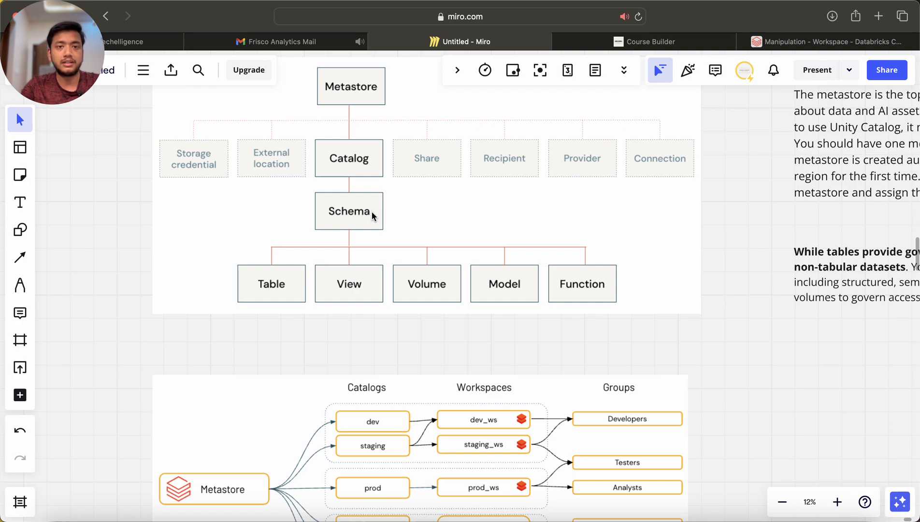
mouse_move(345, 242)
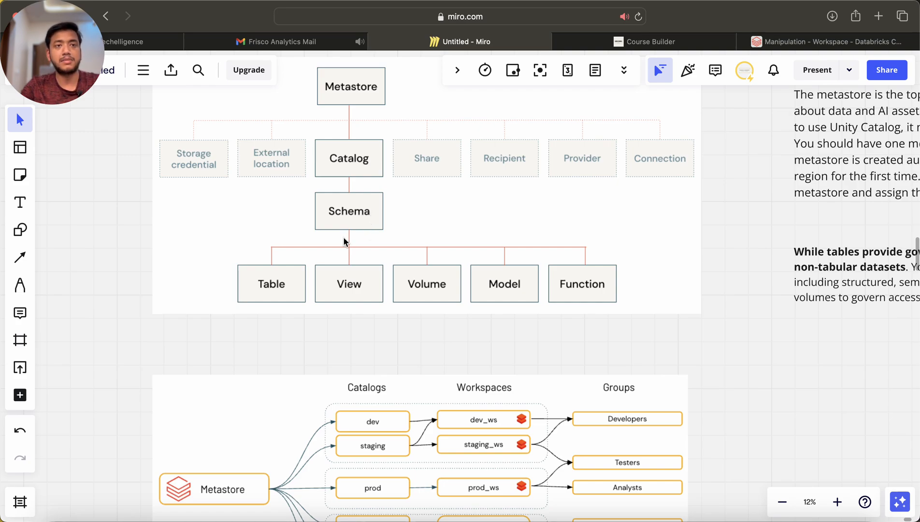
mouse_move(281, 282)
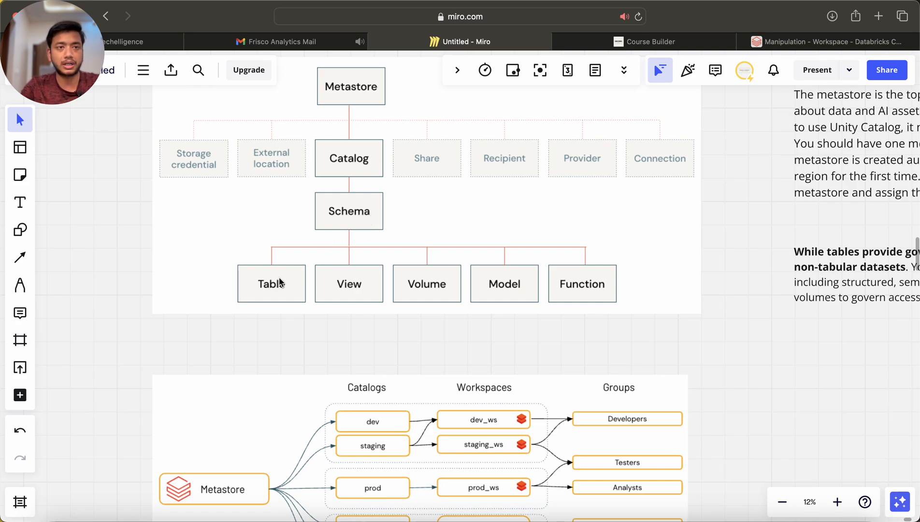
mouse_move(348, 291)
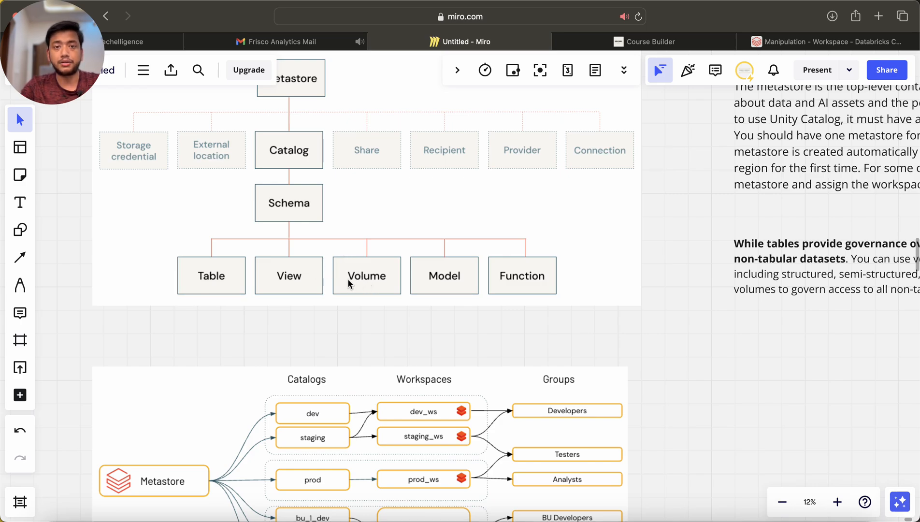
mouse_move(443, 285)
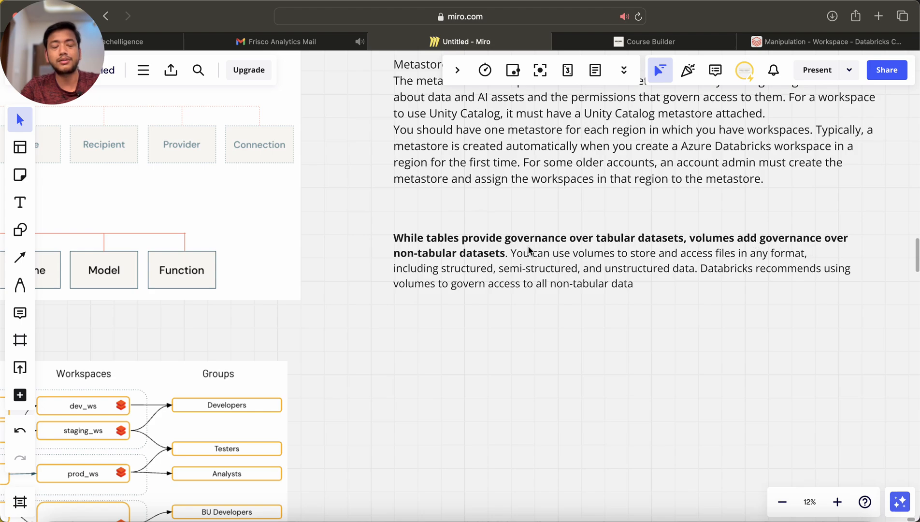
mouse_move(514, 258)
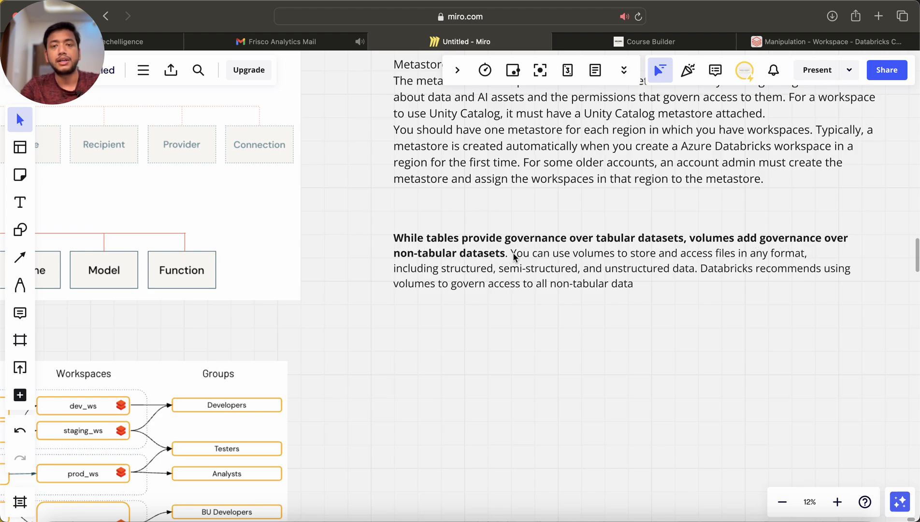
mouse_move(591, 263)
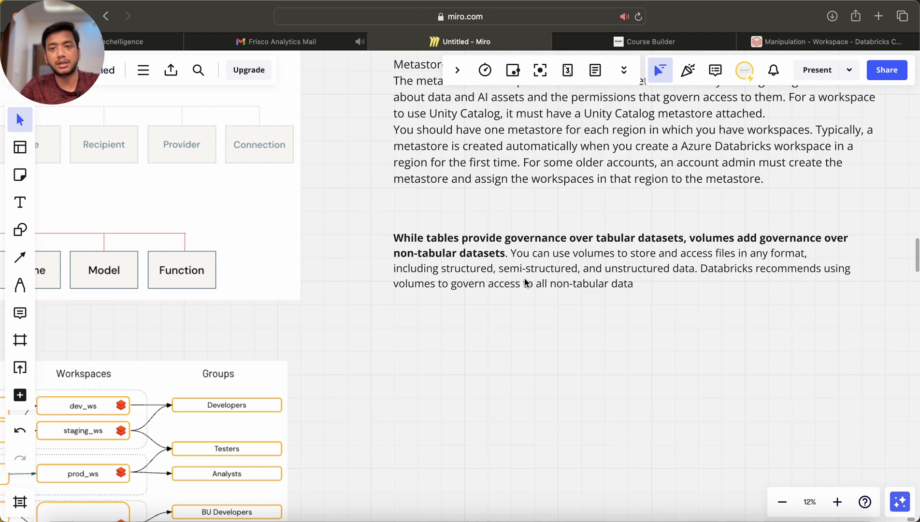
mouse_move(682, 275)
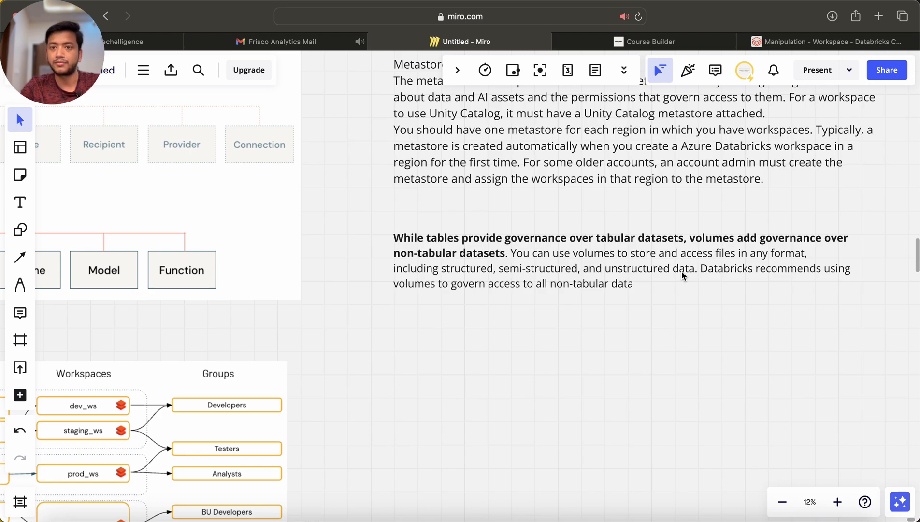
mouse_move(465, 298)
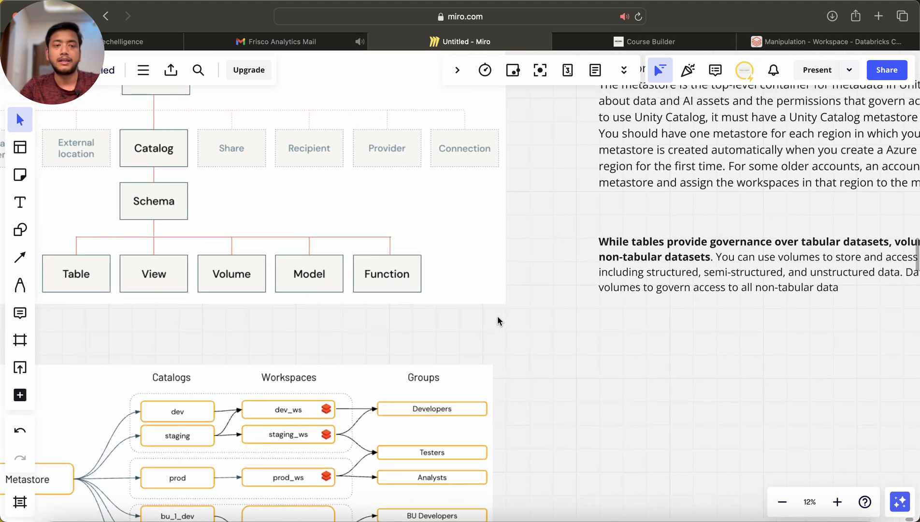
mouse_move(89, 281)
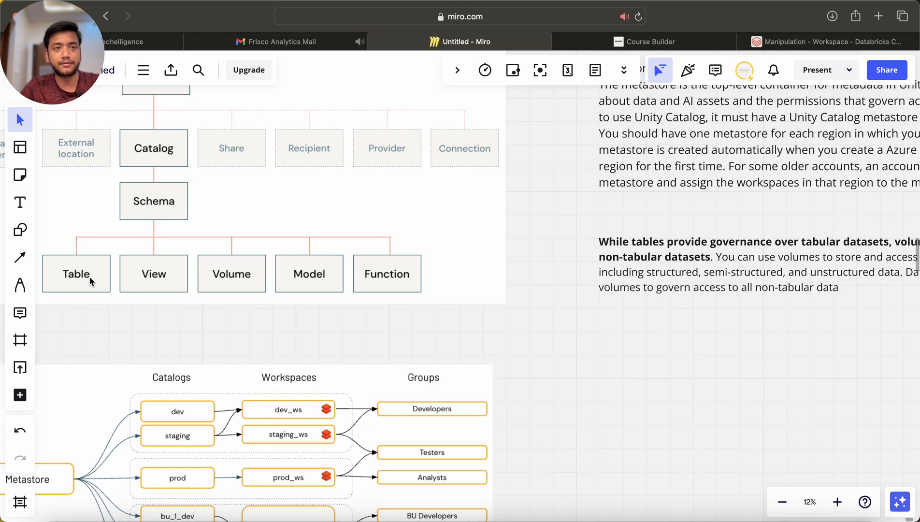
mouse_move(239, 291)
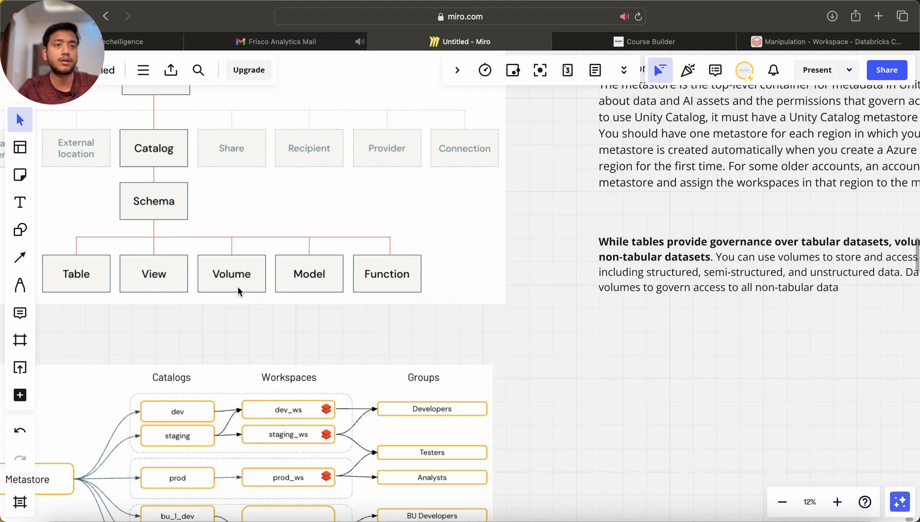
mouse_move(239, 260)
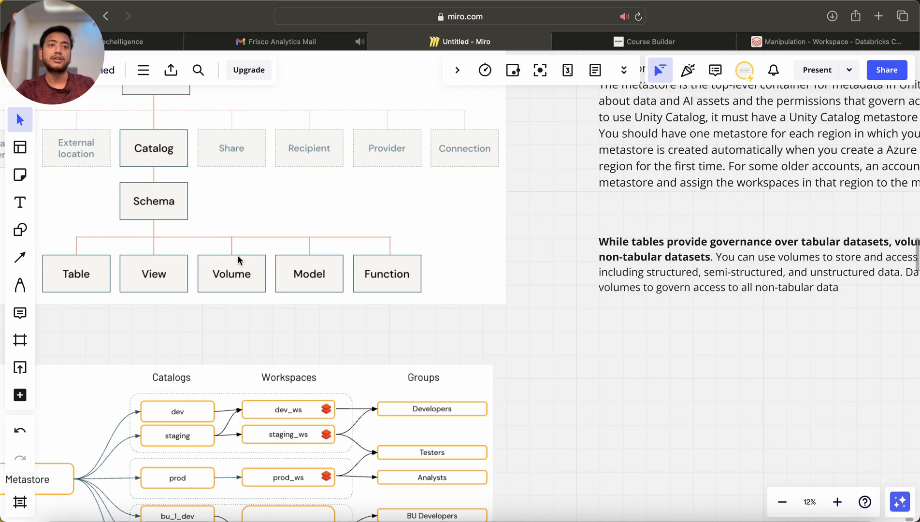
mouse_move(230, 296)
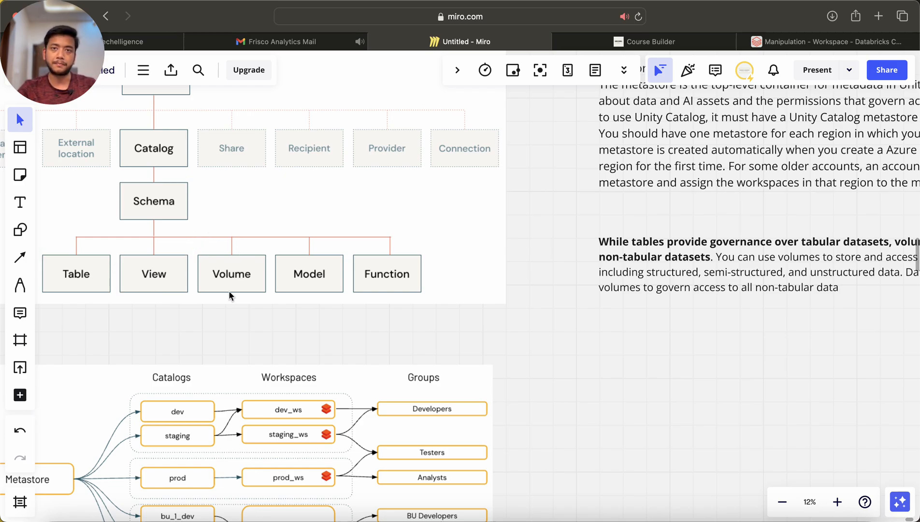
scroll(down, 3)
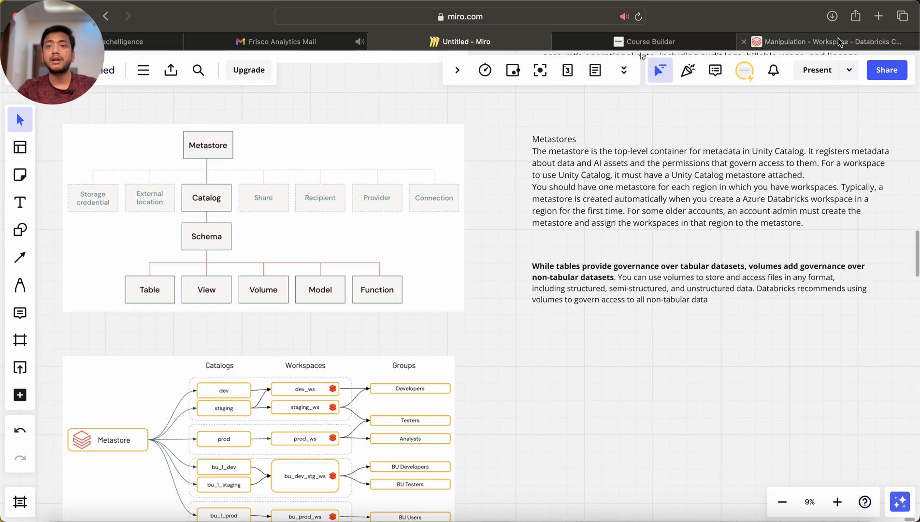
Show the Databricks_Tutorial > Manipulation folder with its Dates, filter and Group By notebooks.
click(827, 42)
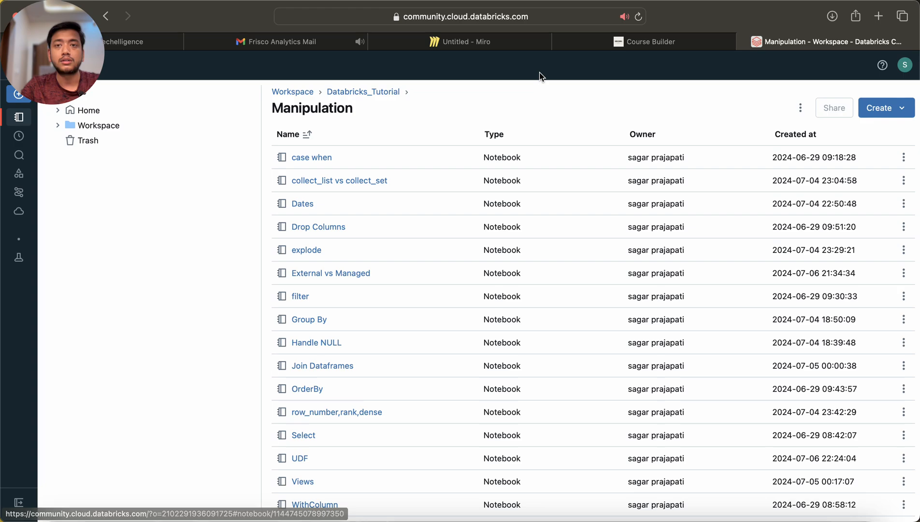
mouse_move(643, 41)
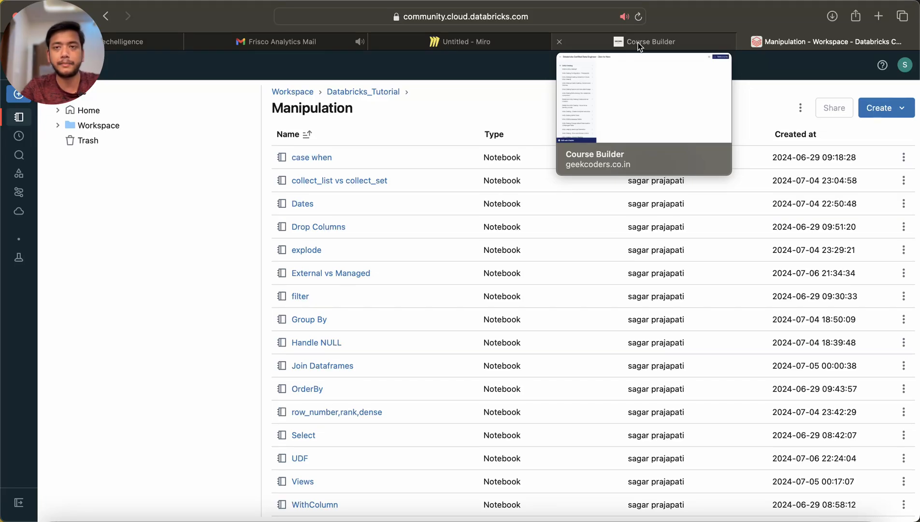
Scroll the course outline down to the Delta Live Tables and Databricks Workflows and CI-CD chapters.
click(649, 41)
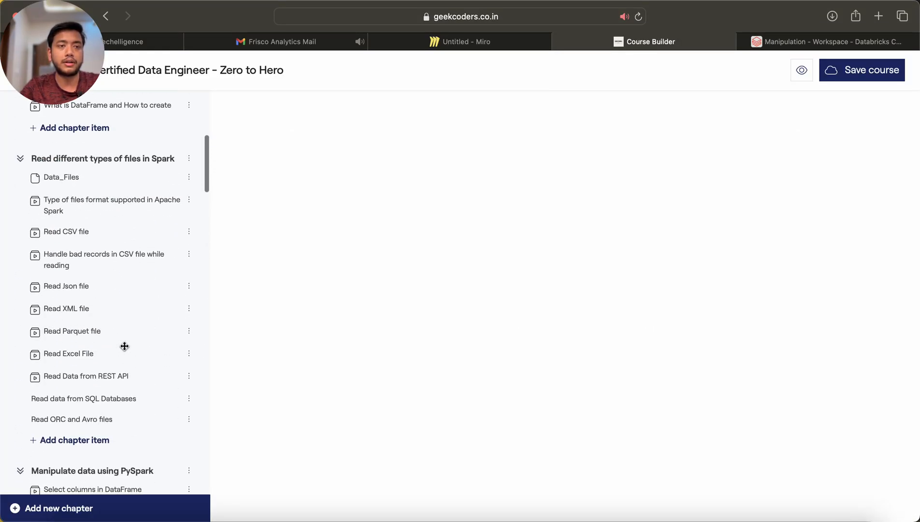
scroll(down, 3)
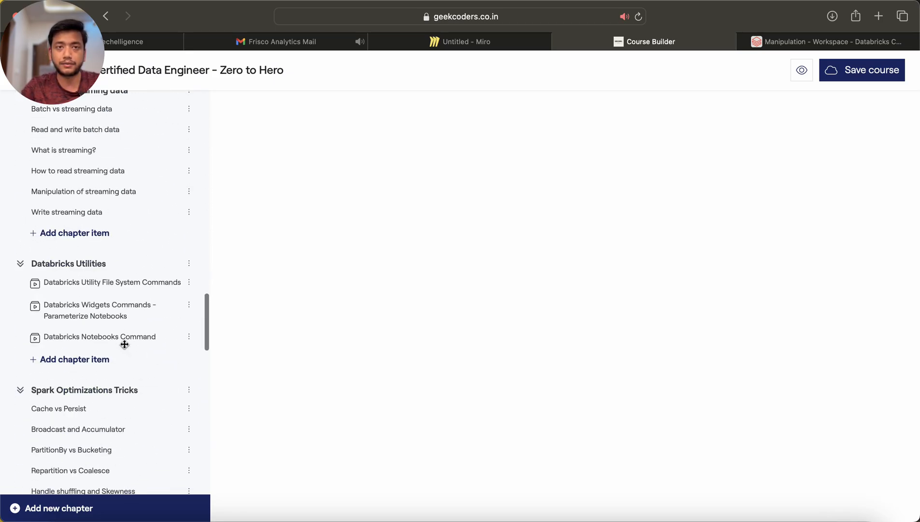
scroll(down, 3)
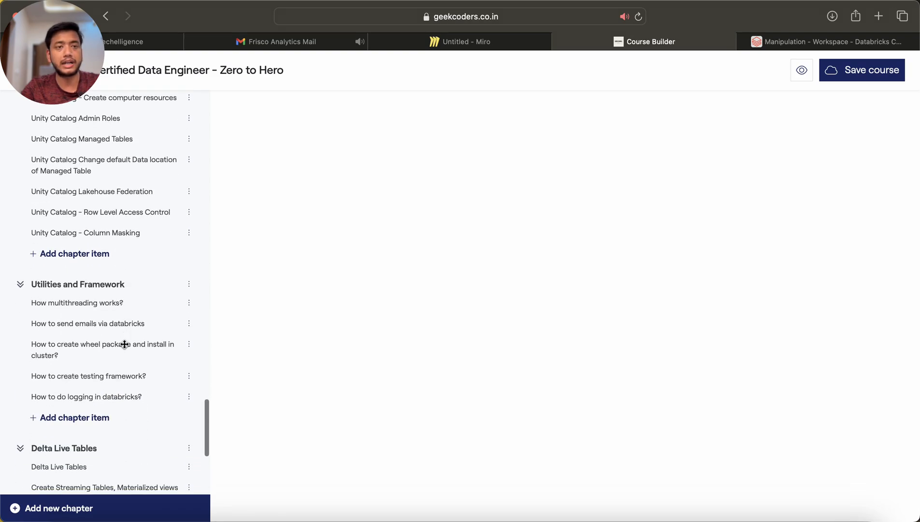
scroll(down, 3)
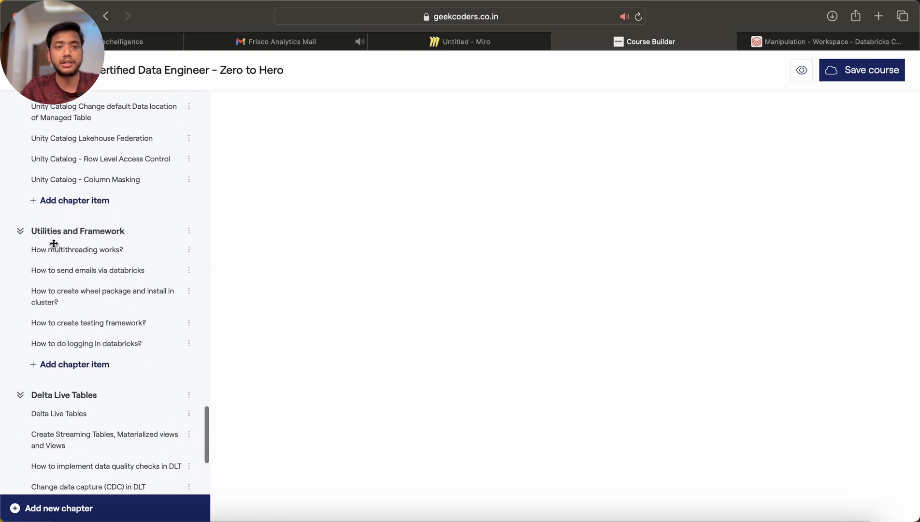
scroll(down, 3)
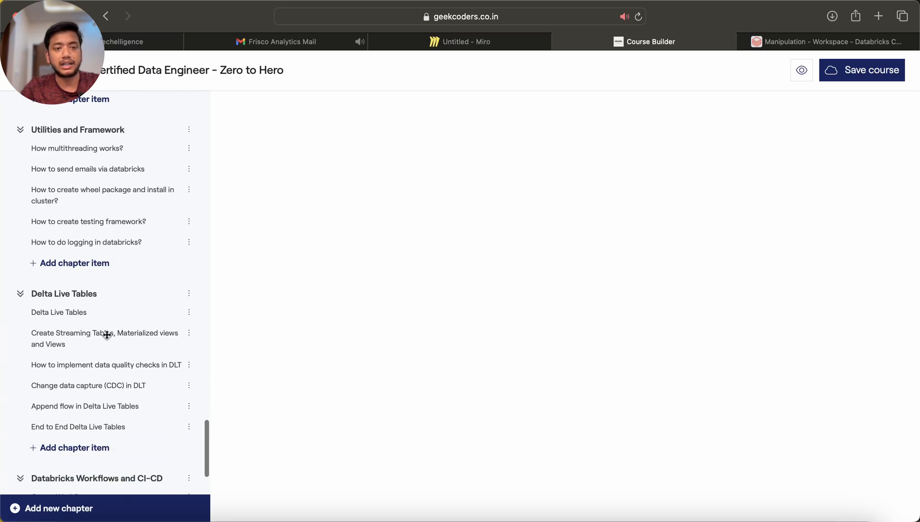
scroll(down, 3)
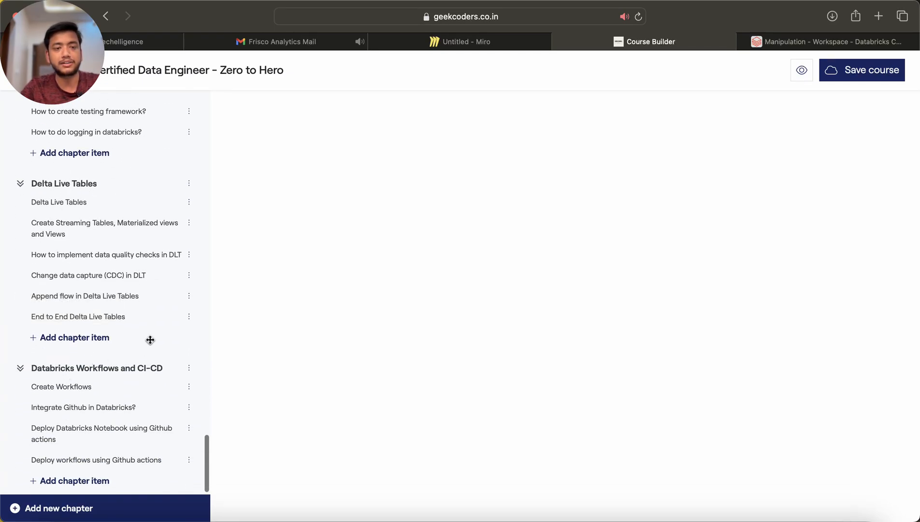